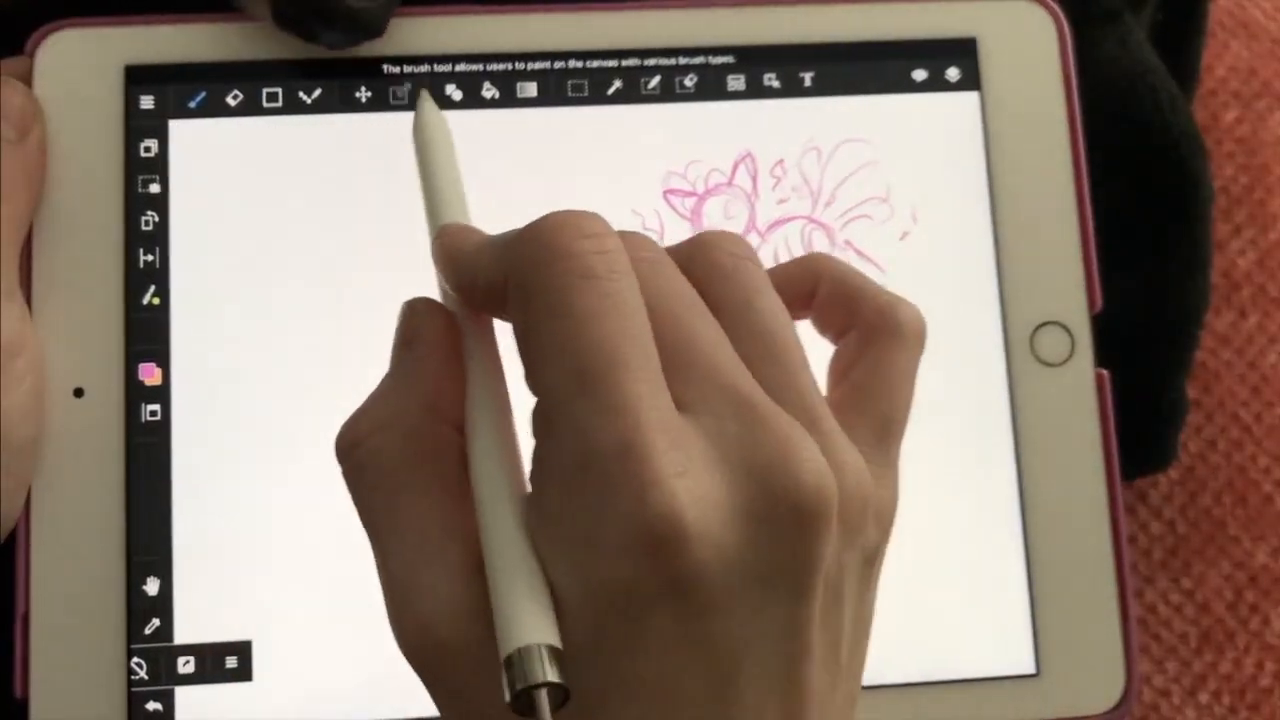
- Scale the pink rough sketch with Transform and lower its layer opacity to fade it
left_click(364, 96)
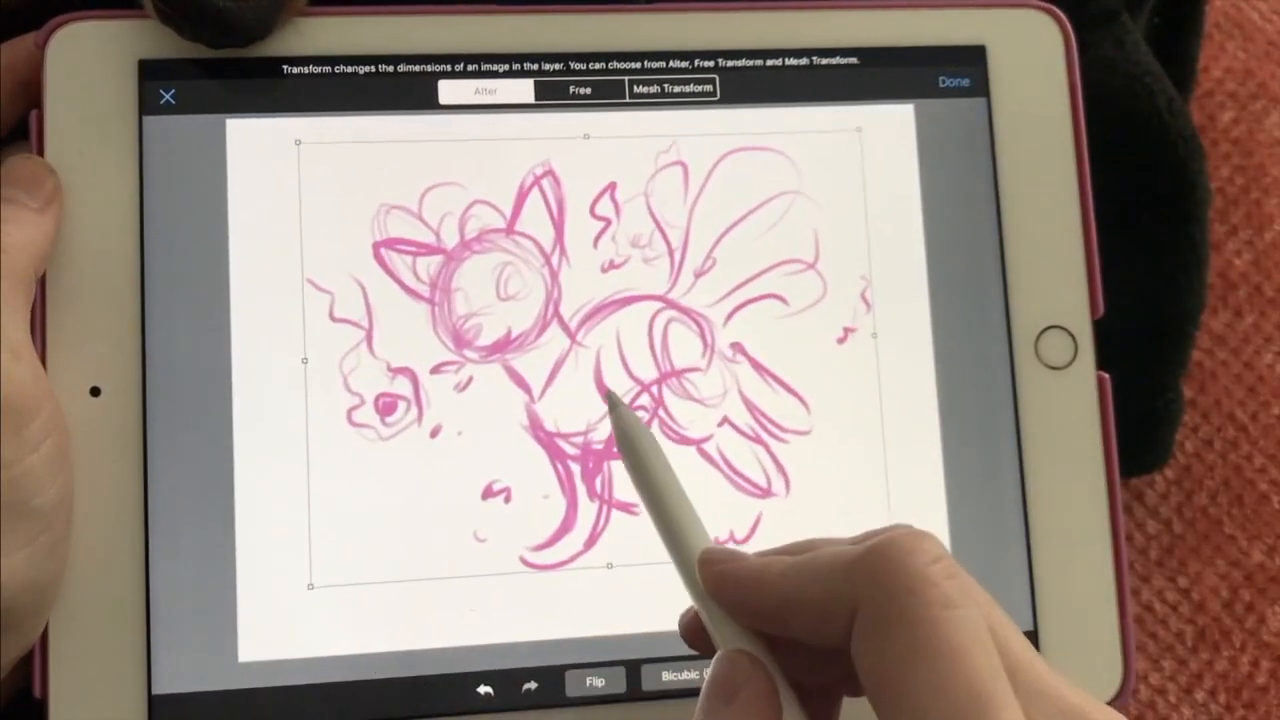
left_click(952, 80)
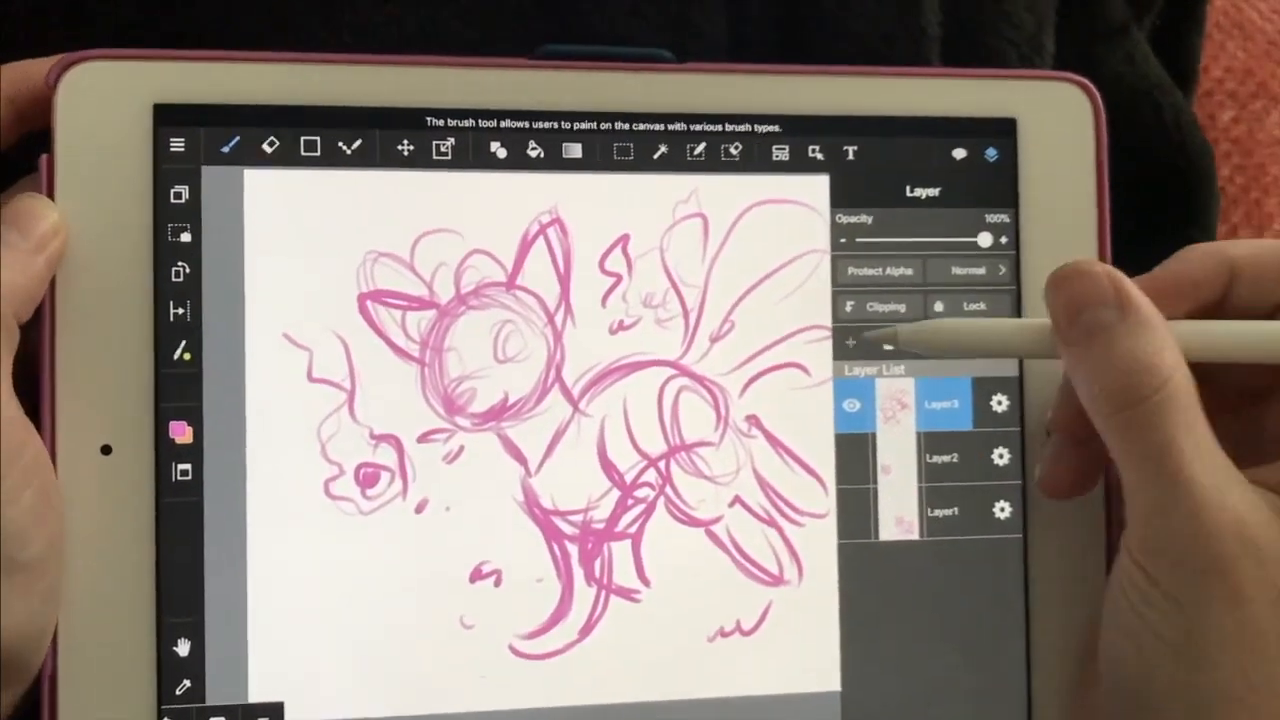
left_click_drag(980, 240, 884, 180)
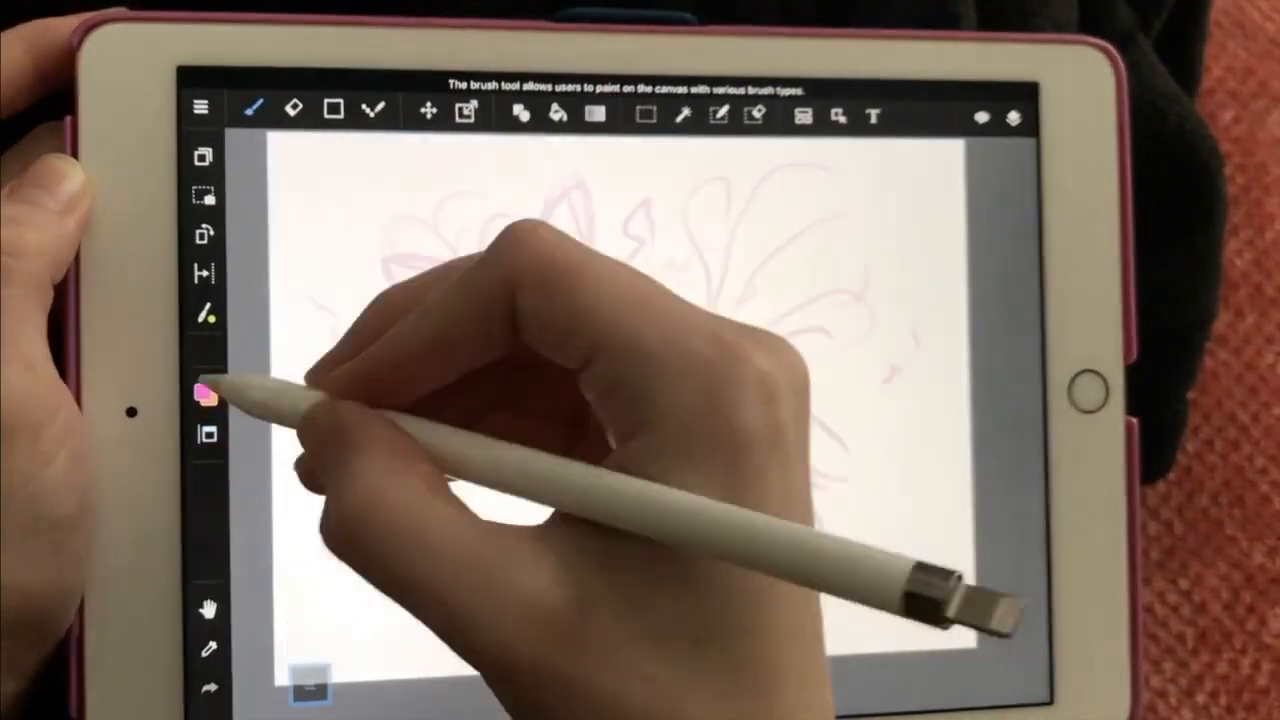
- Ink Eevee's head in clean purple line art over the faded sketch
left_click(204, 392)
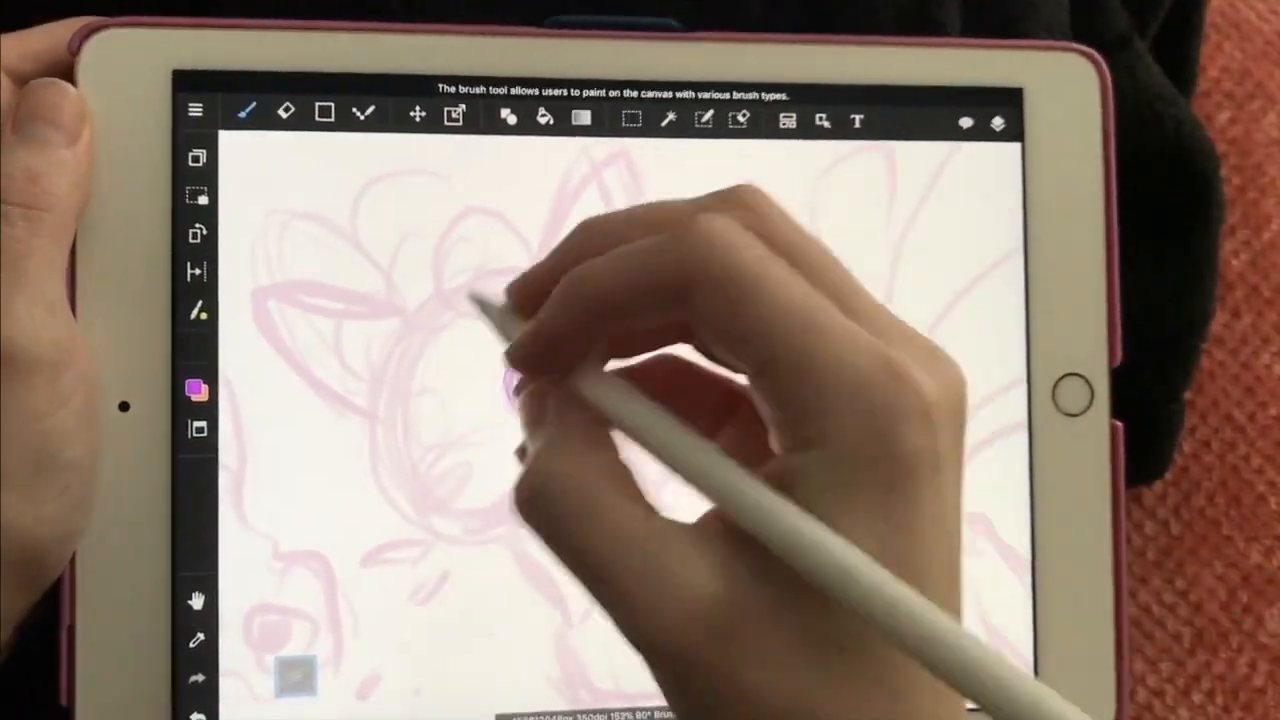
left_click_drag(500, 390, 470, 420)
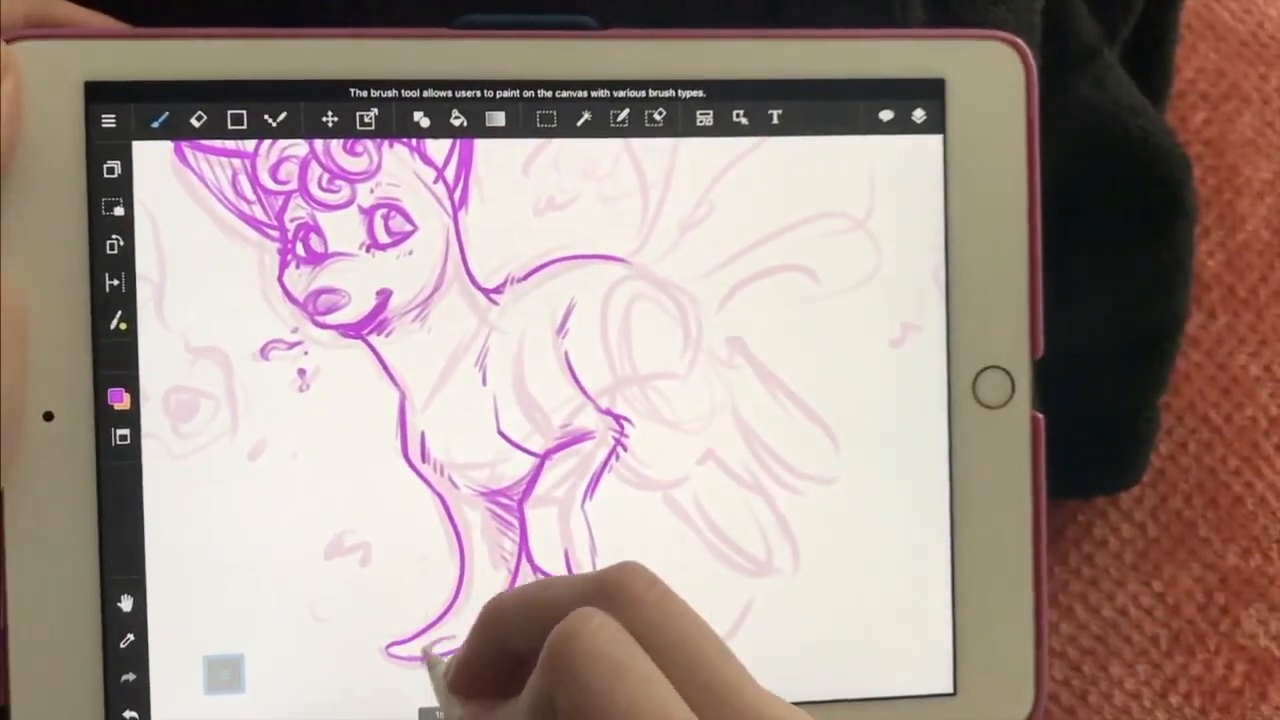
- Erase stray strokes and complete the purple line art on Eevee's hind legs and tail
left_click(196, 120)
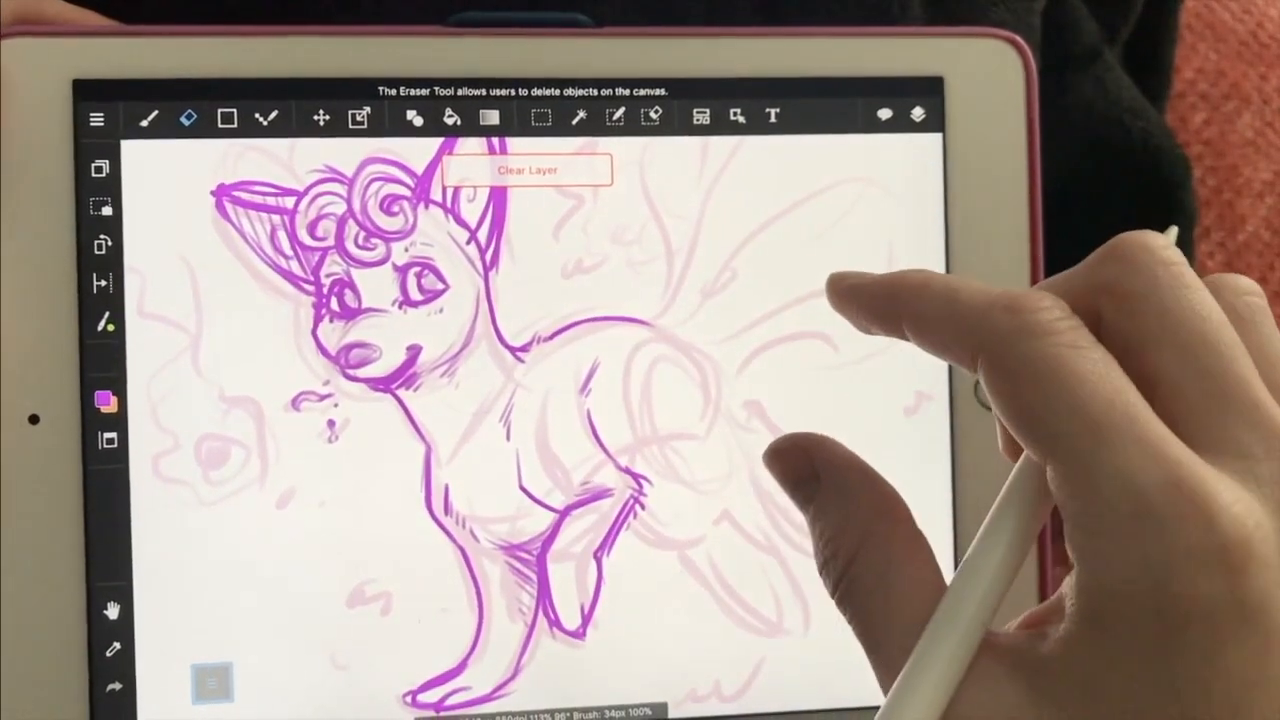
left_click(150, 120)
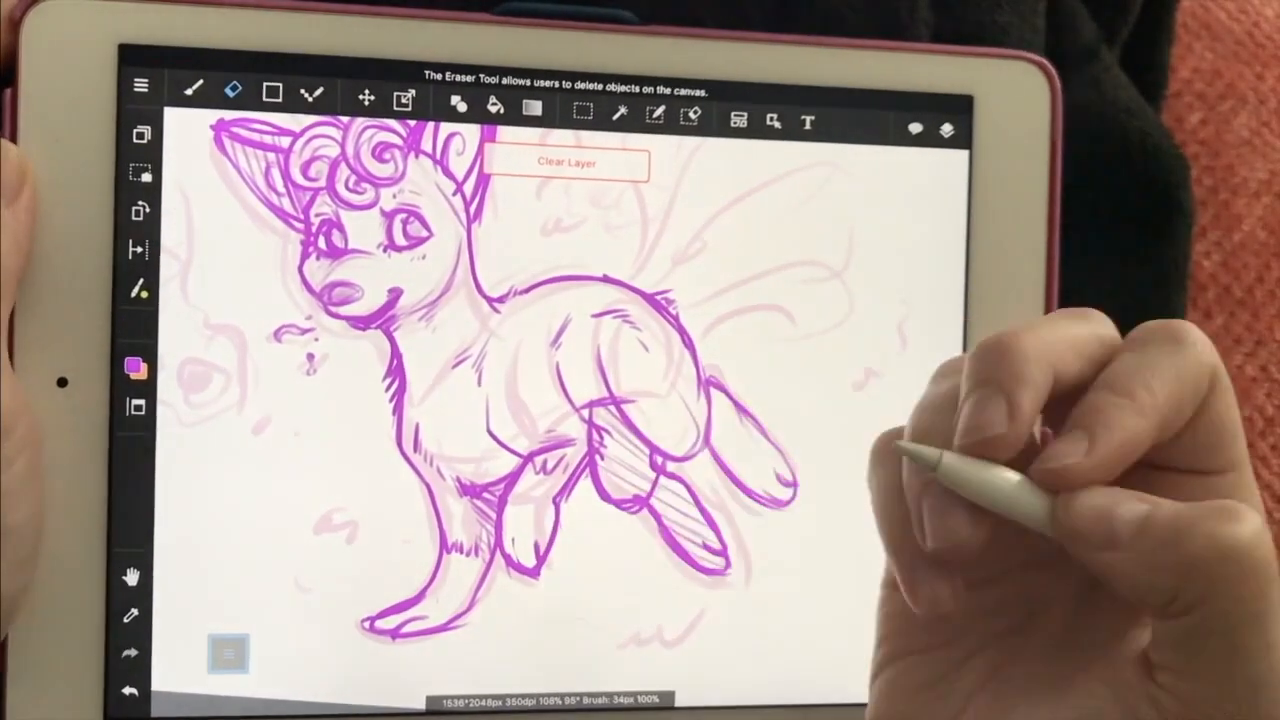
left_click(192, 90)
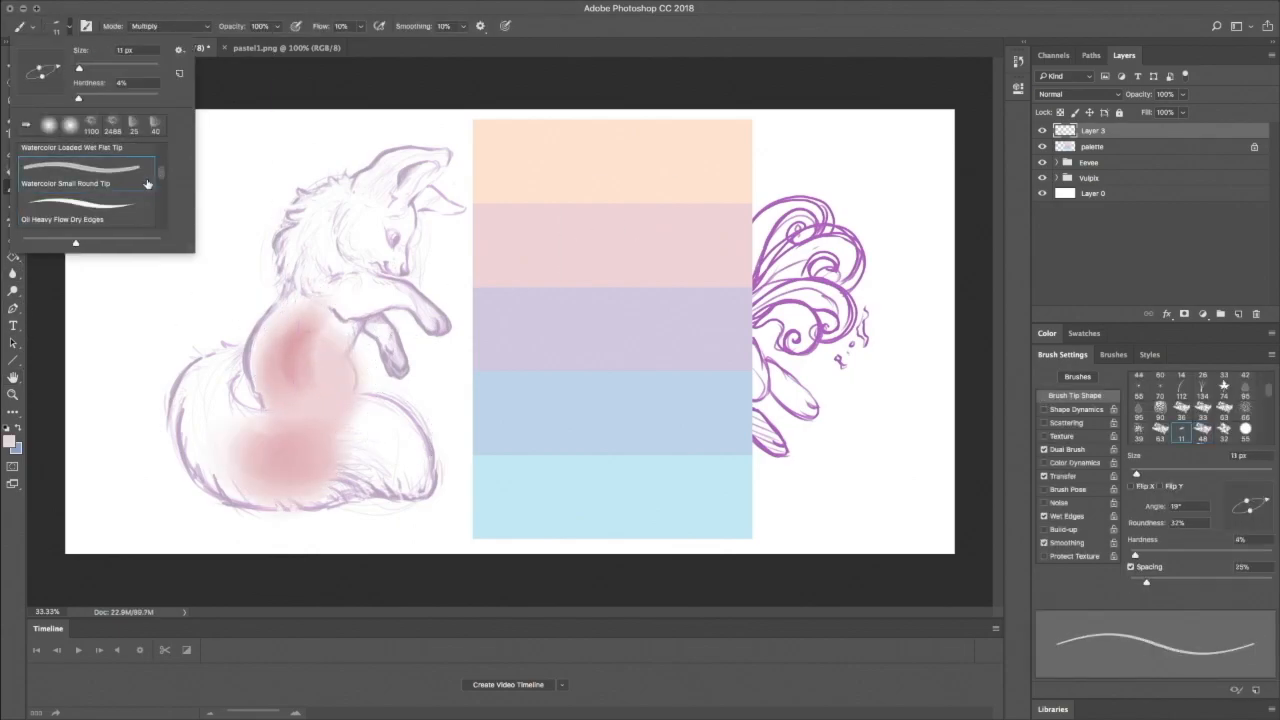
- Paint a soft pastel pink base over Eevee's body, legs, chest, head and ears with a watercolor brush
left_click(84, 208)
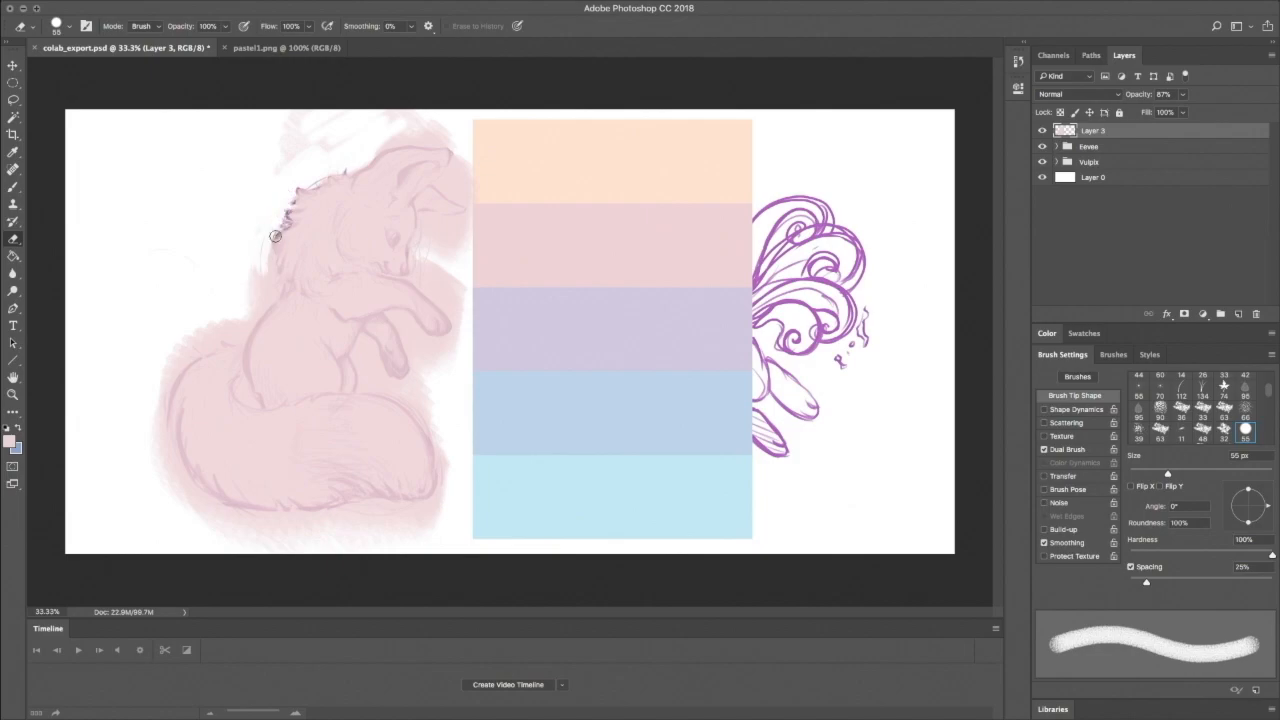
left_click_drag(276, 236, 348, 502)
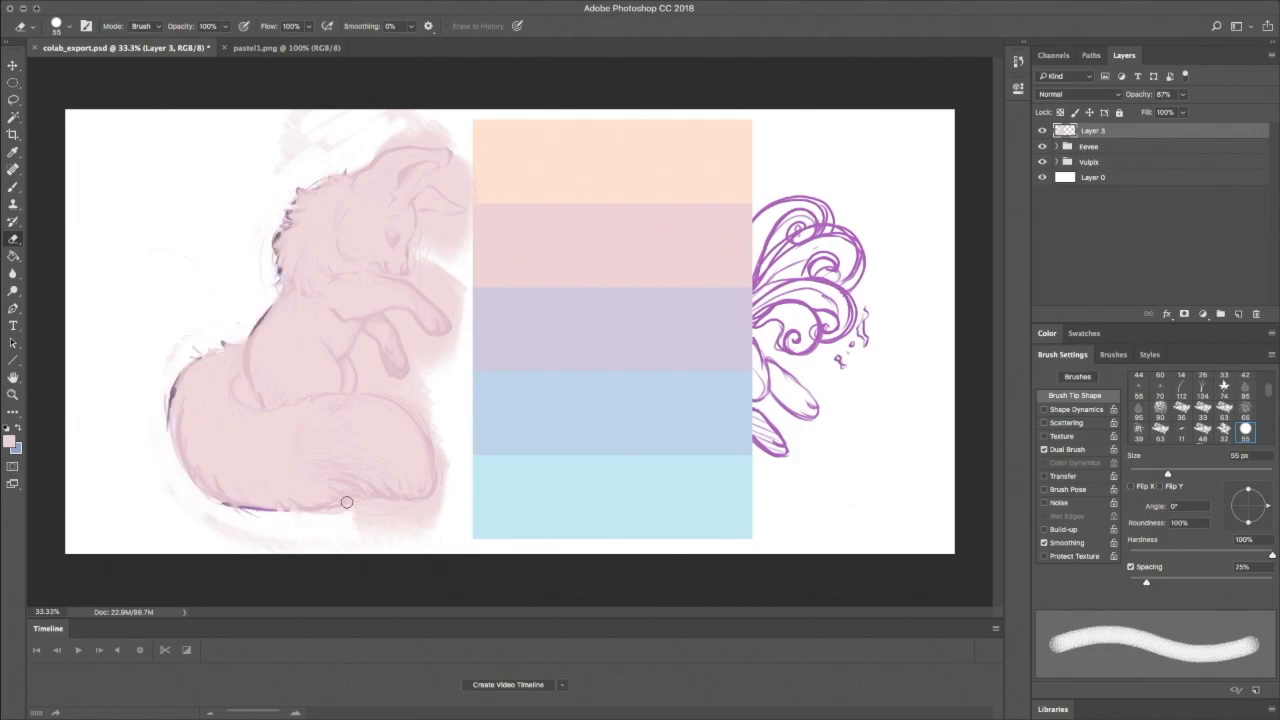
left_click(1076, 408)
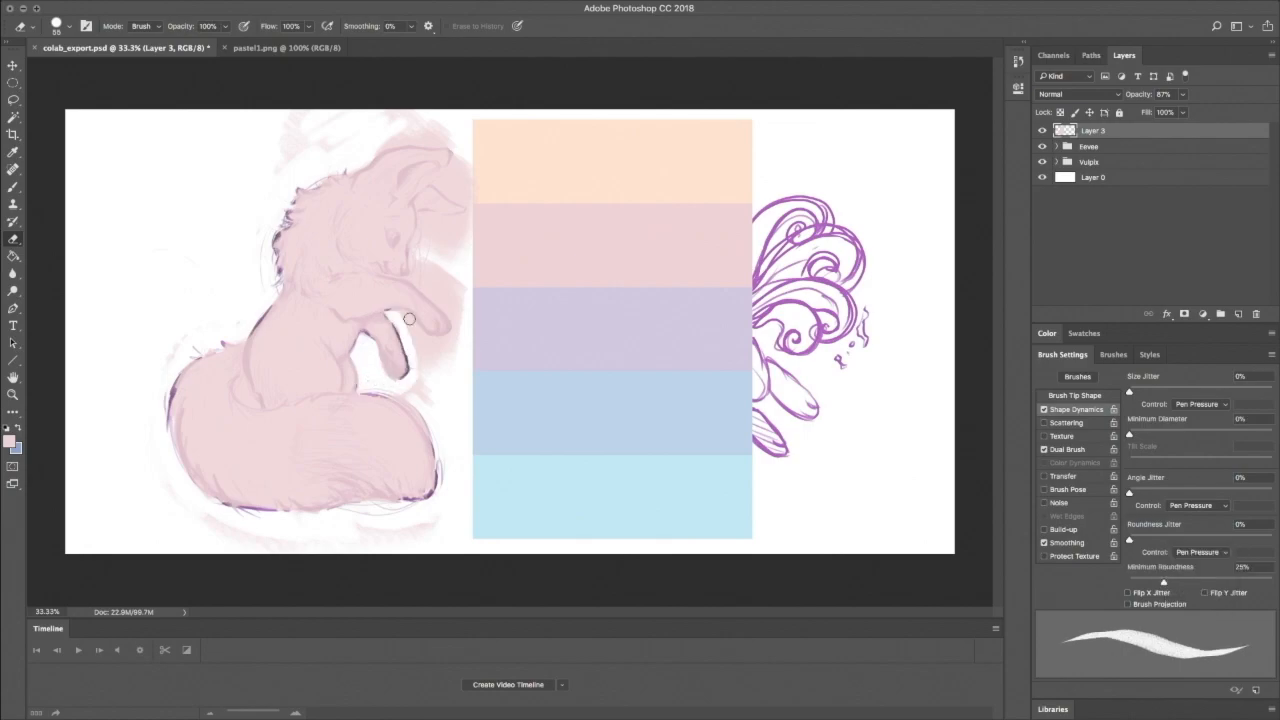
left_click_drag(410, 320, 452, 198)
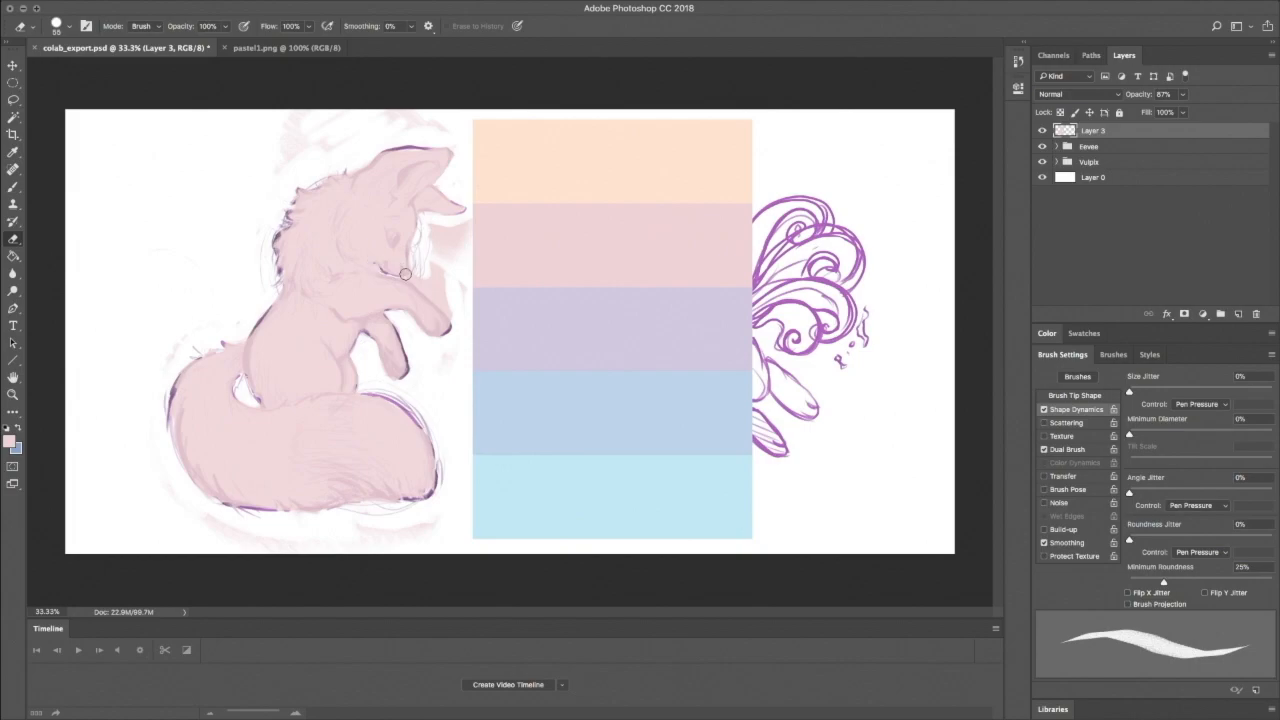
left_click_drag(404, 272, 412, 268)
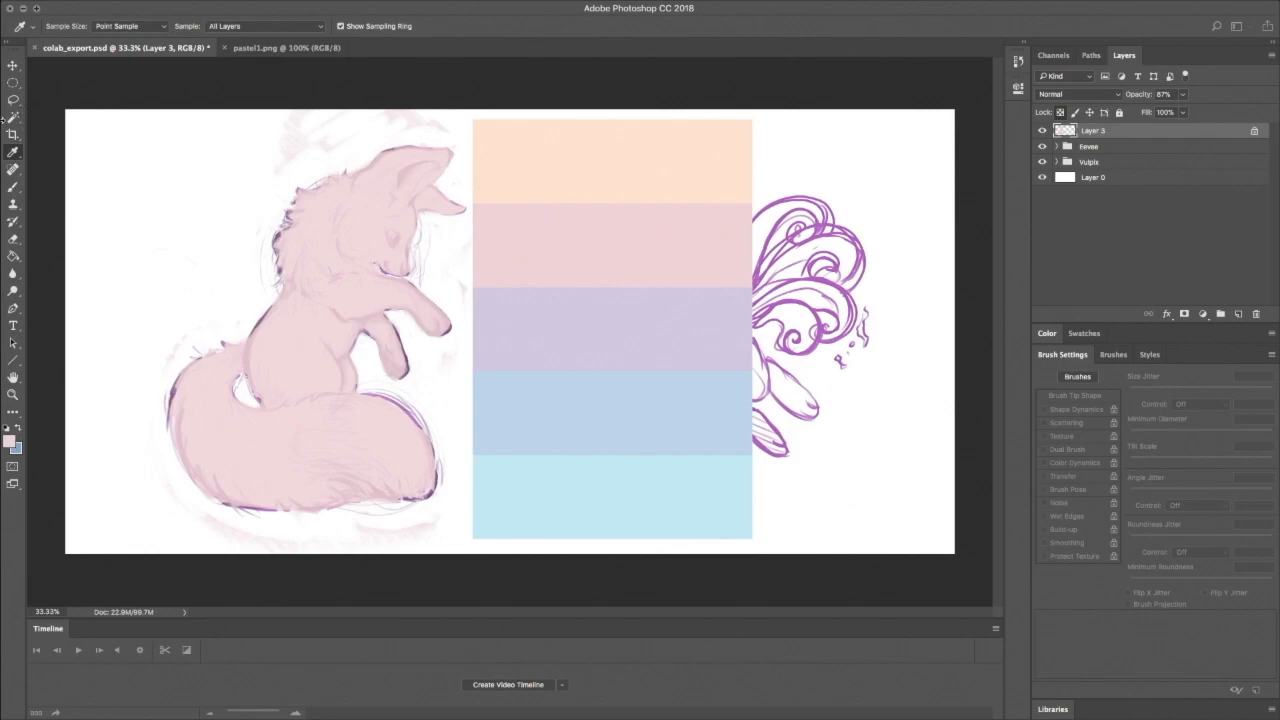
- Choose a cream tone in the Color Picker for Eevee's fur highlights
left_click(10, 440)
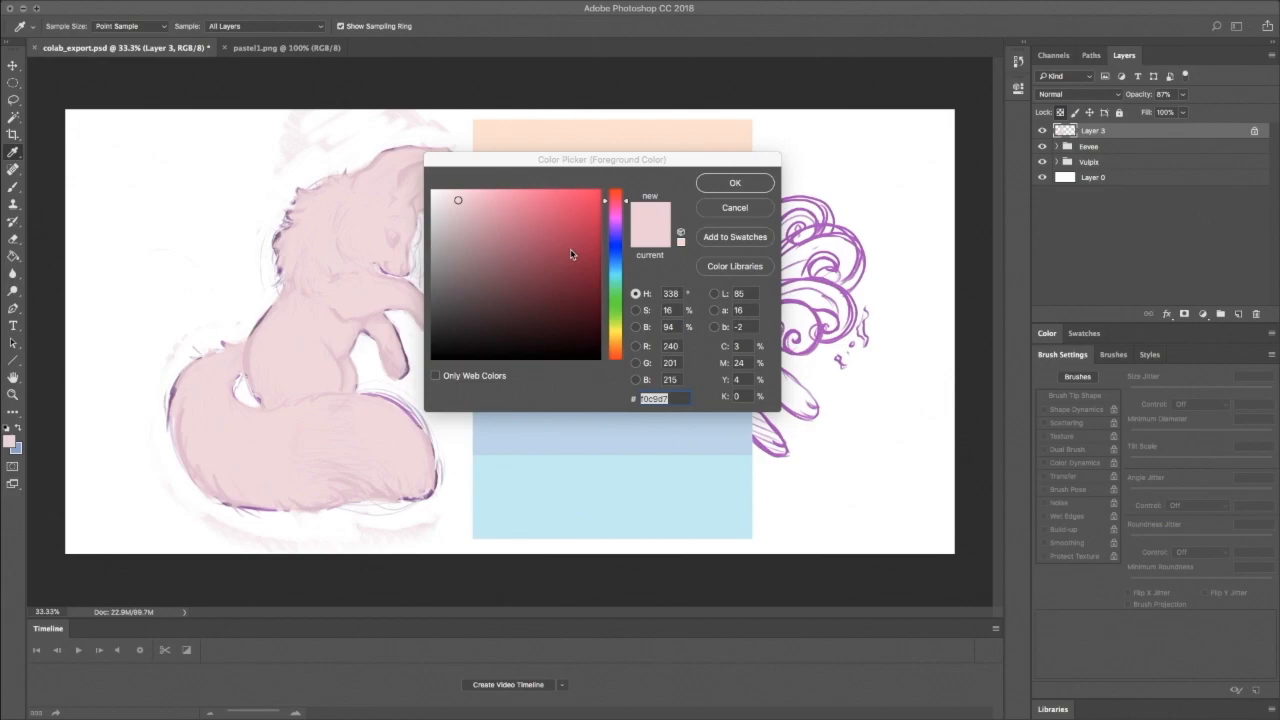
left_click(734, 182)
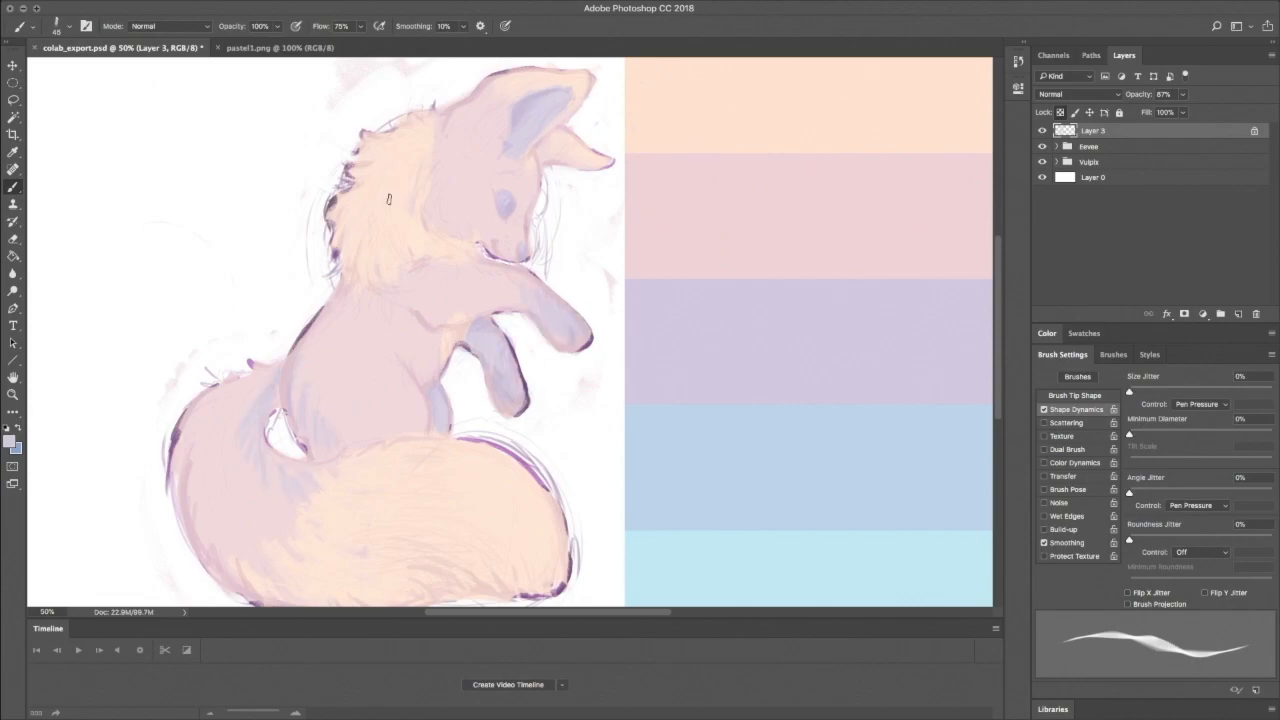
mouse_move(408, 286)
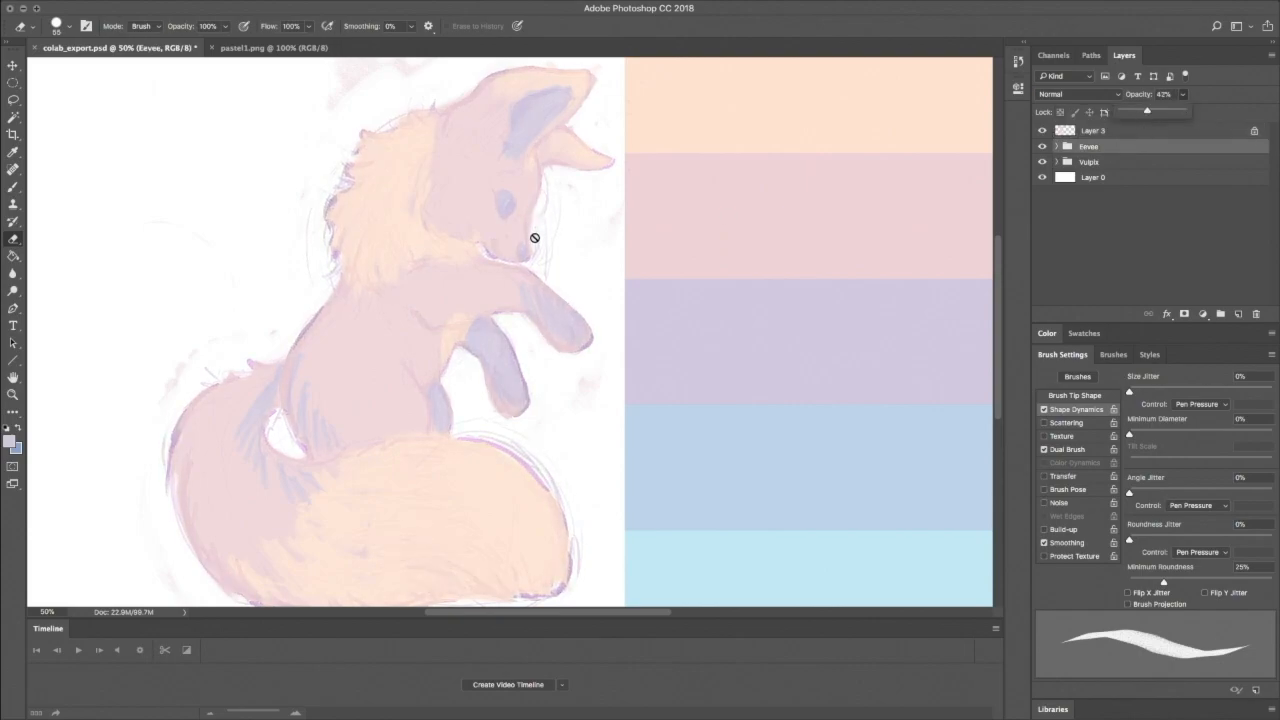
mouse_move(1092, 686)
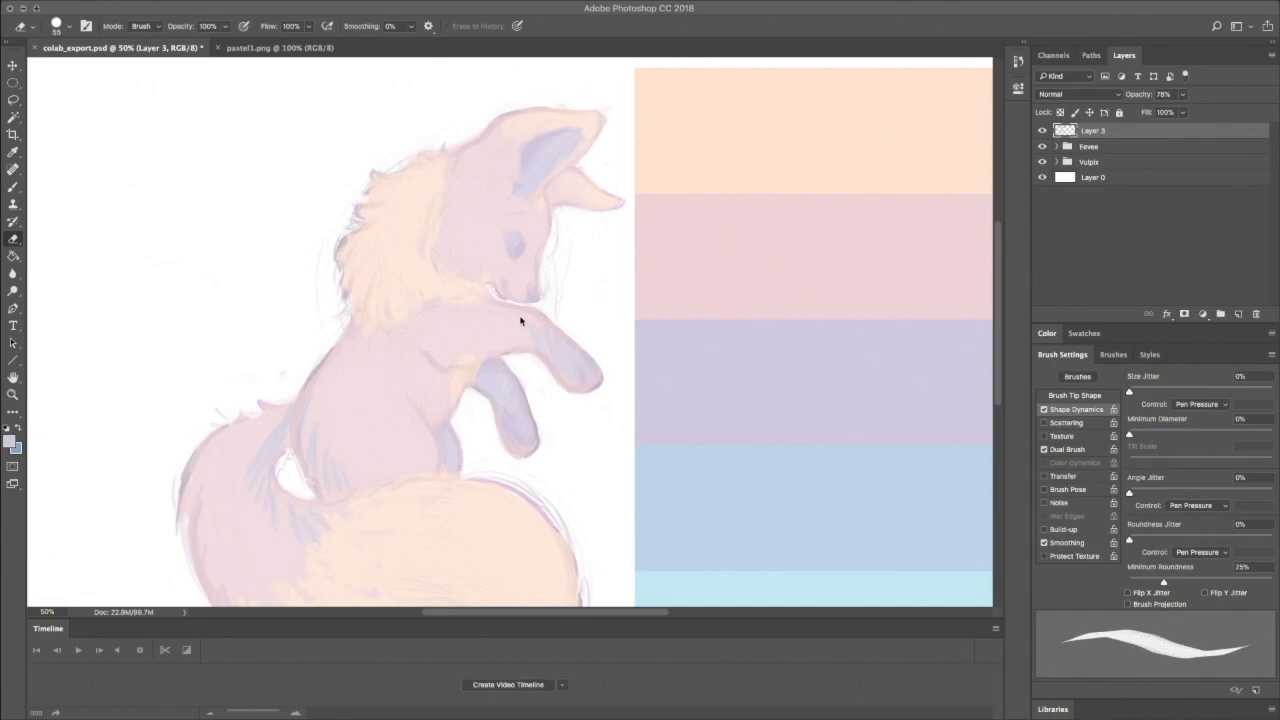
mouse_move(600, 332)
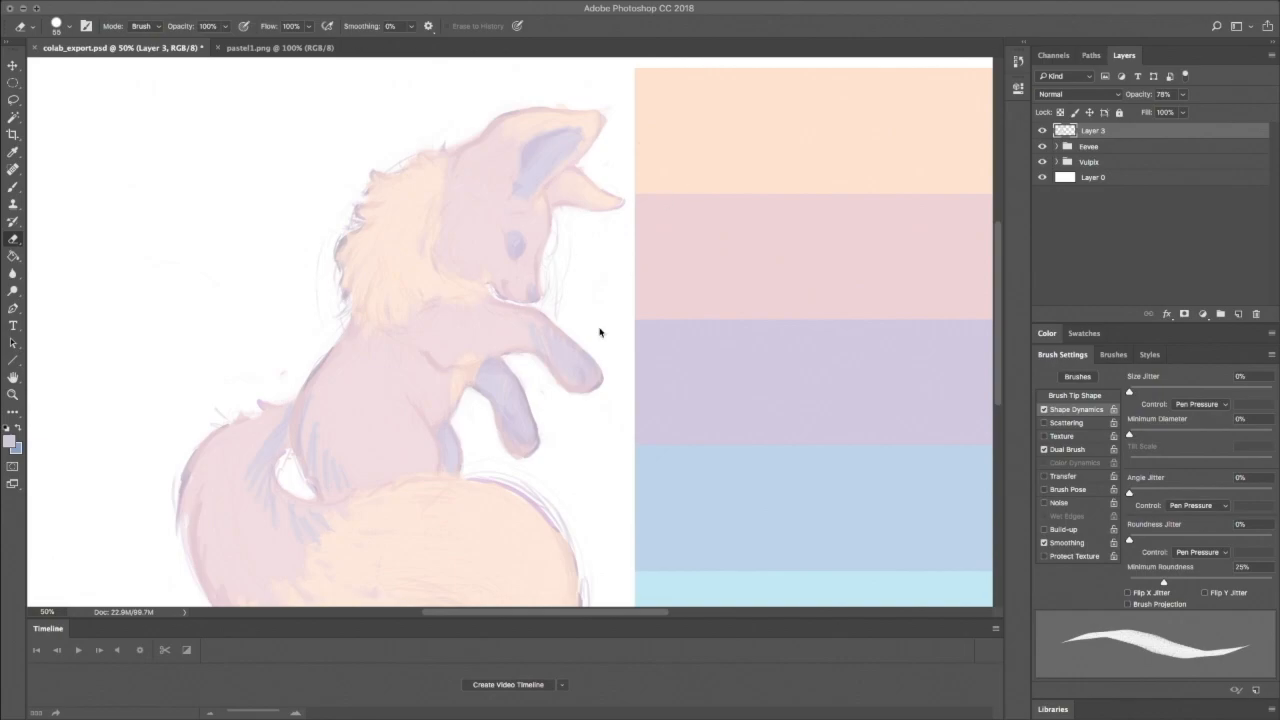
mouse_move(556, 306)
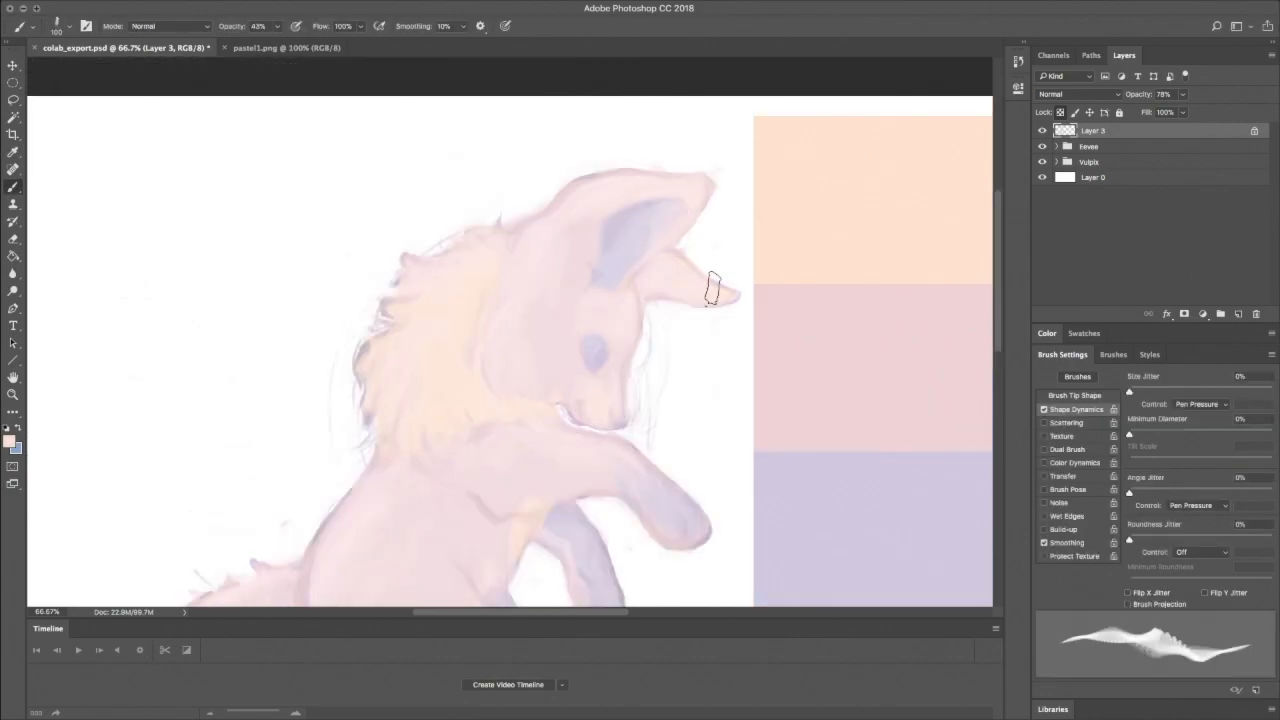
mouse_move(528, 252)
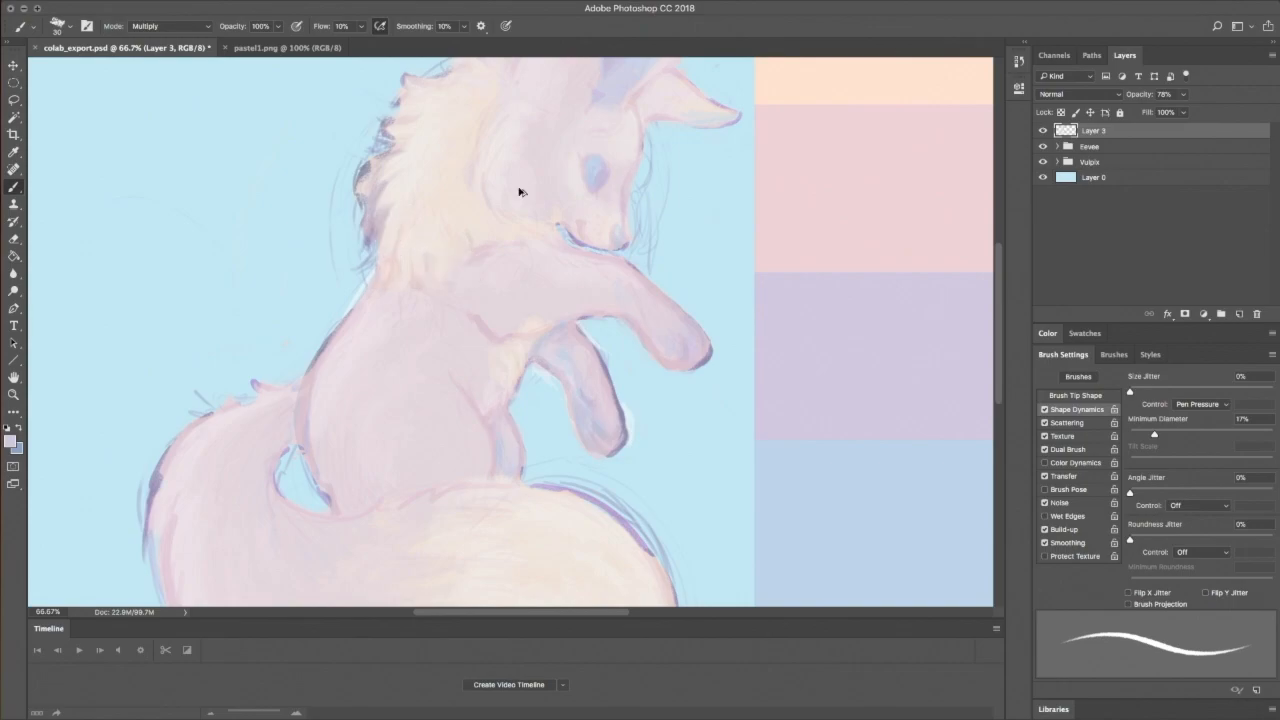
- Change the brush blend mode and paint soft peach fur strokes on Eevee's head and chest
left_click_drag(1180, 112, 1158, 112)
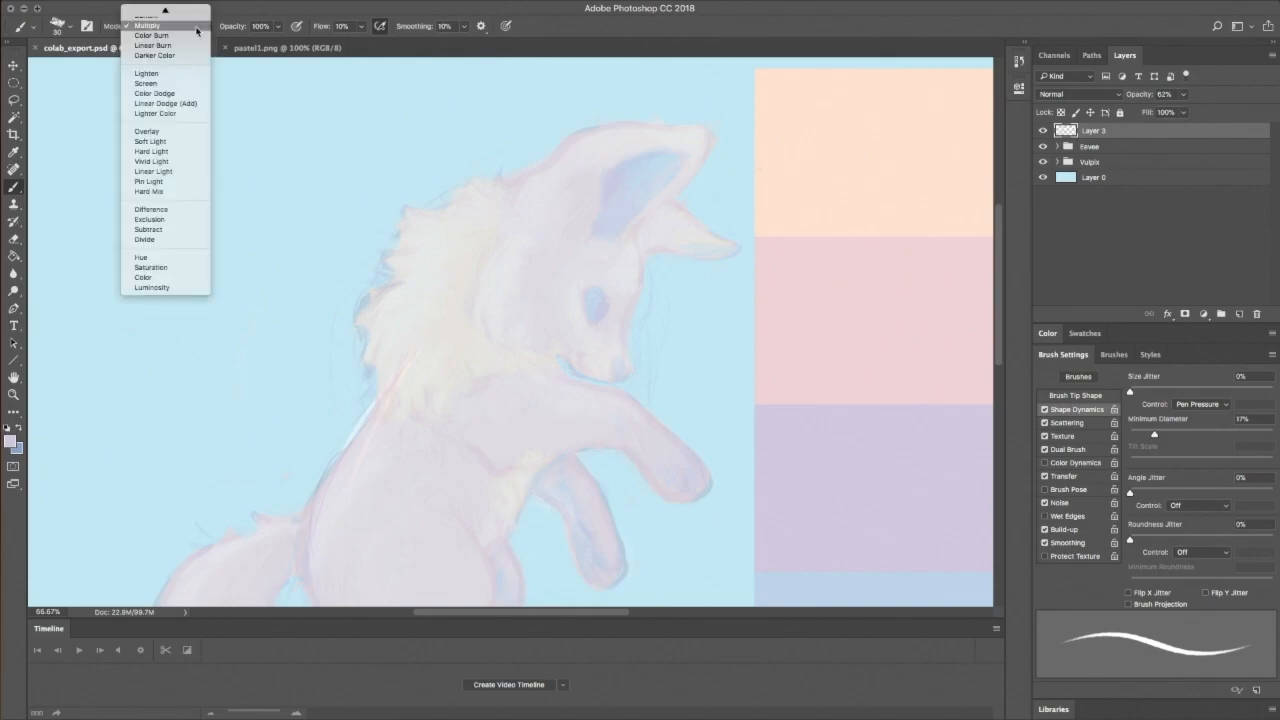
left_click(144, 12)
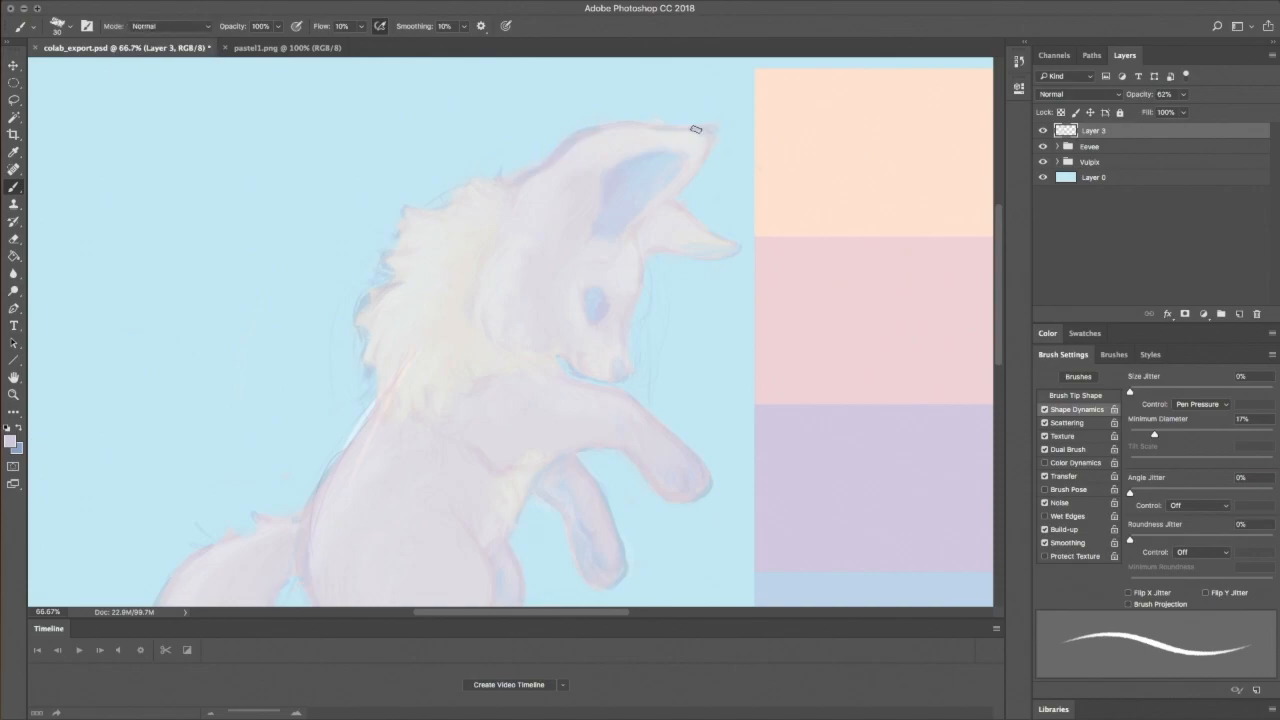
left_click_drag(696, 130, 618, 212)
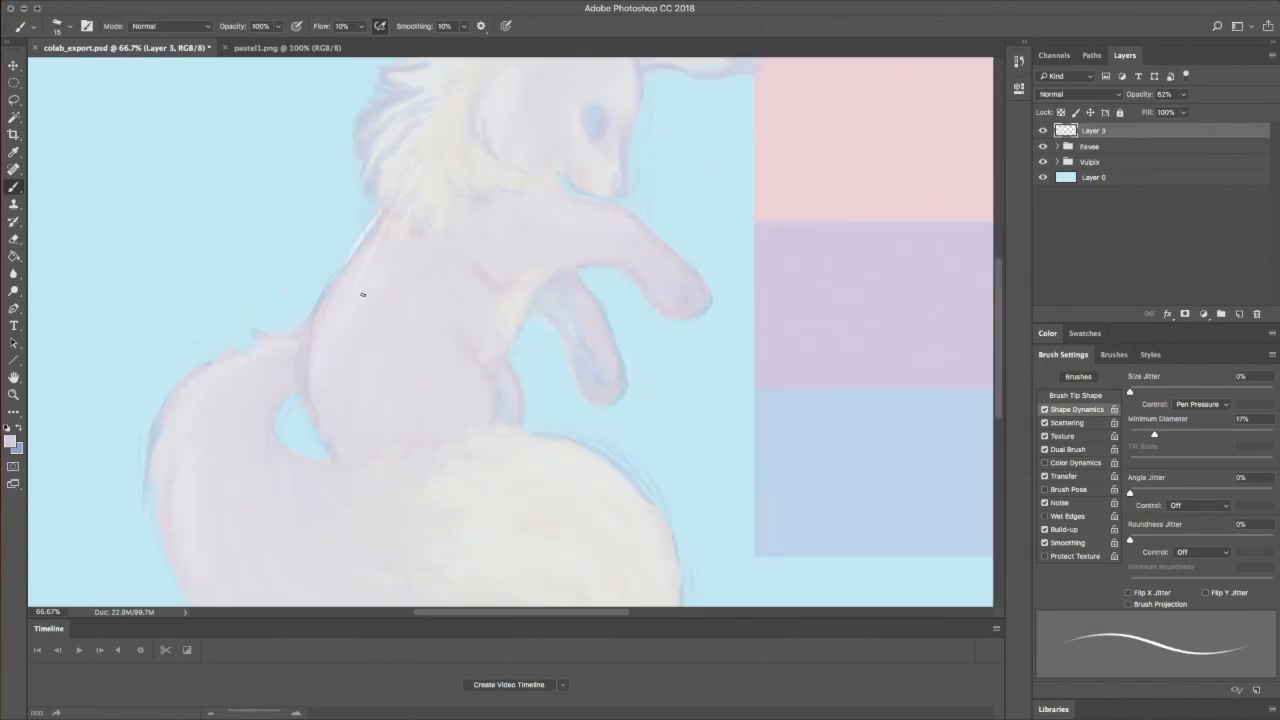
left_click(1088, 162)
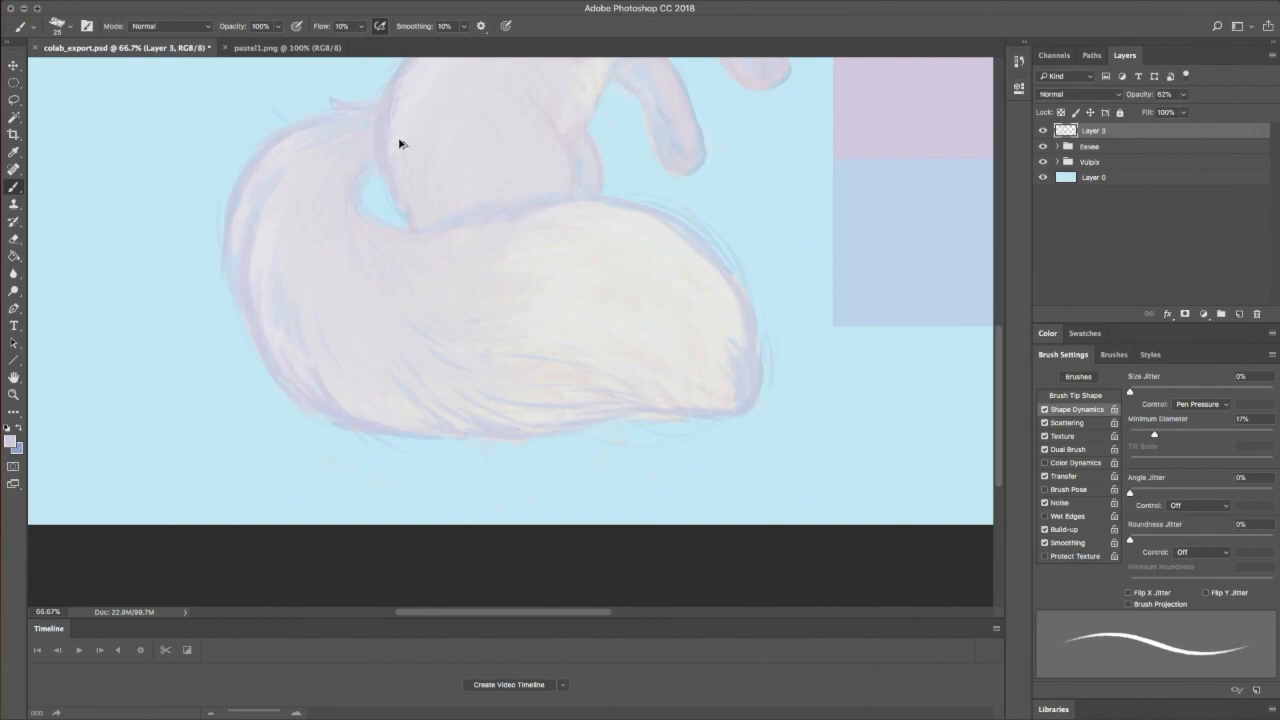
mouse_move(176, 284)
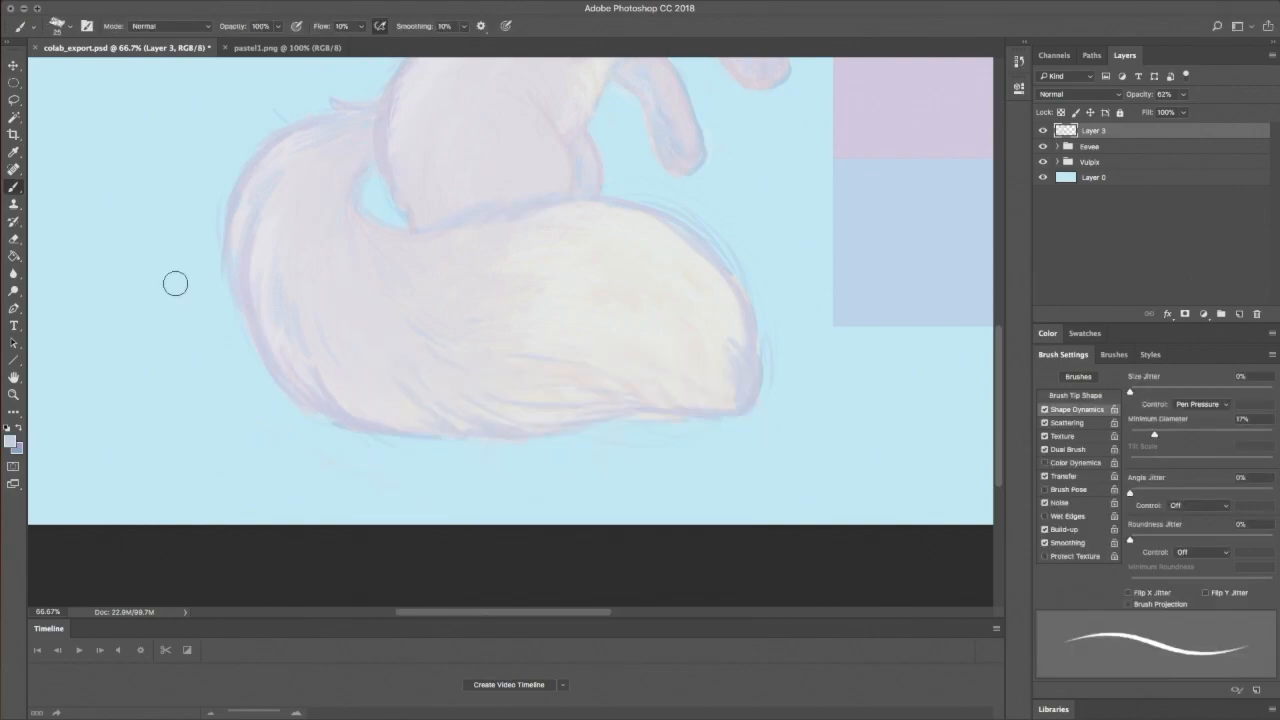
- Pick a pale lavender-blue and paint an accent line along Eevee's cheek
left_click(170, 26)
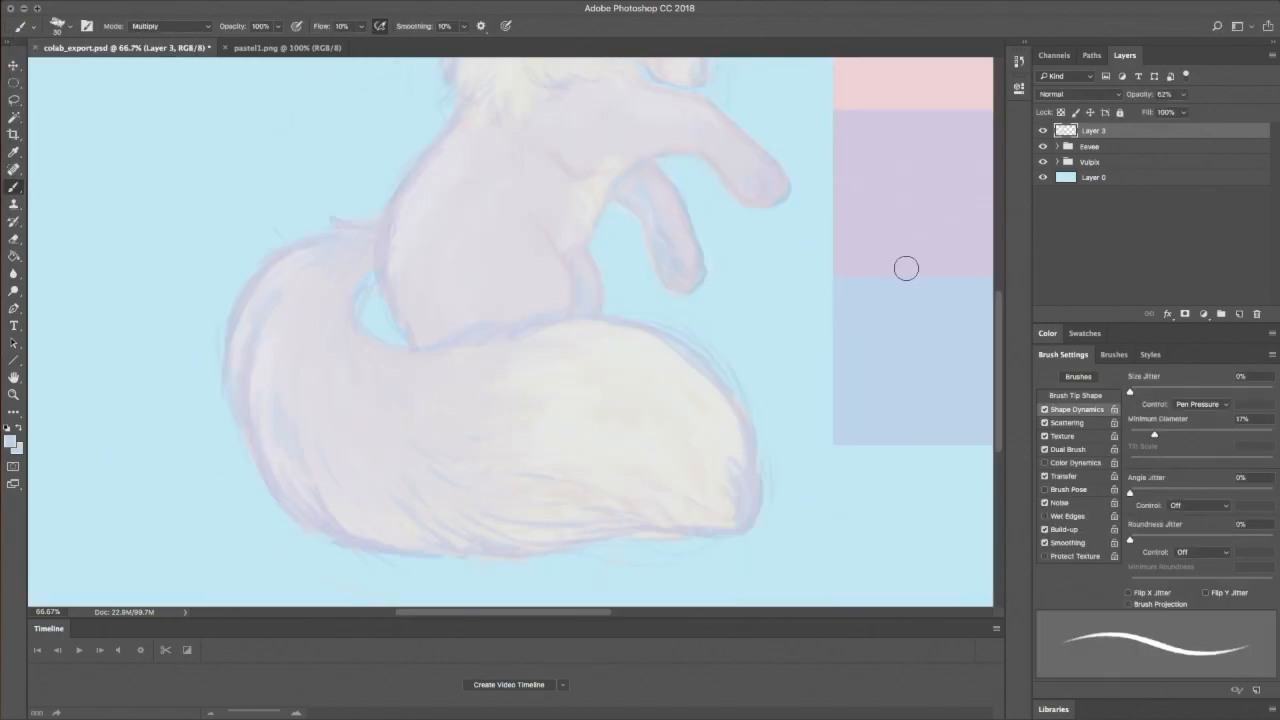
left_click(168, 26)
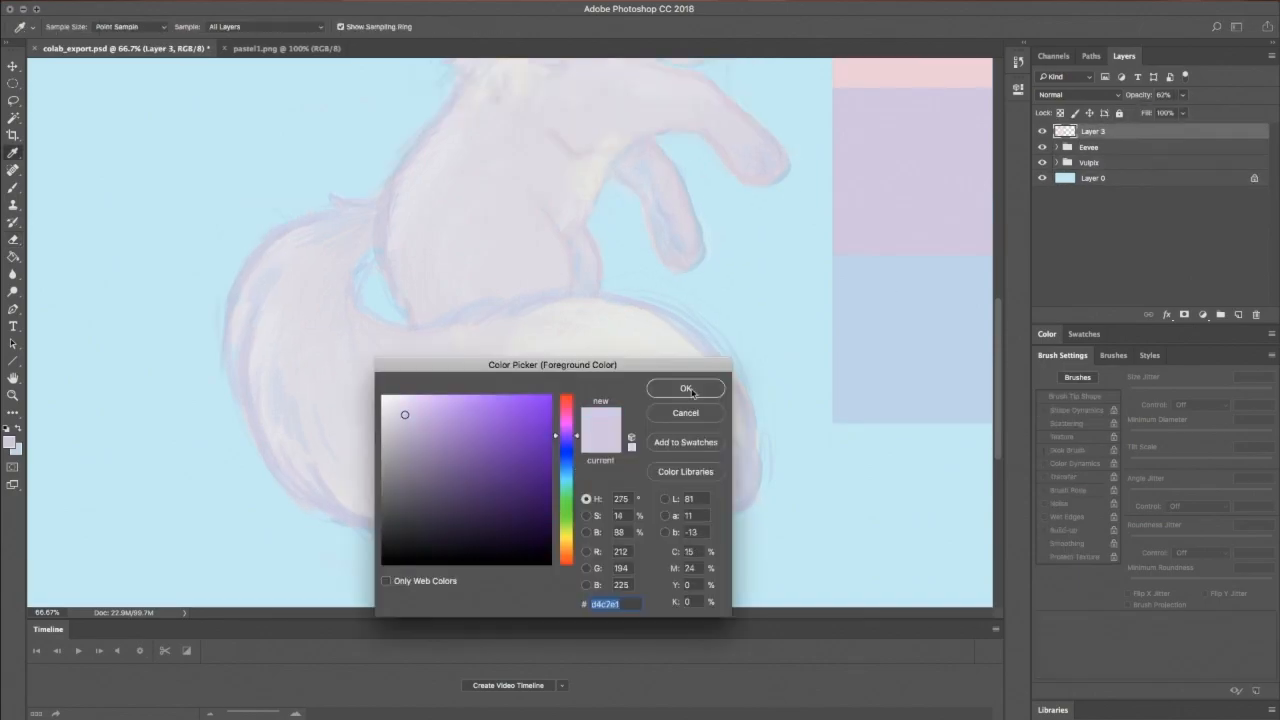
left_click(684, 388)
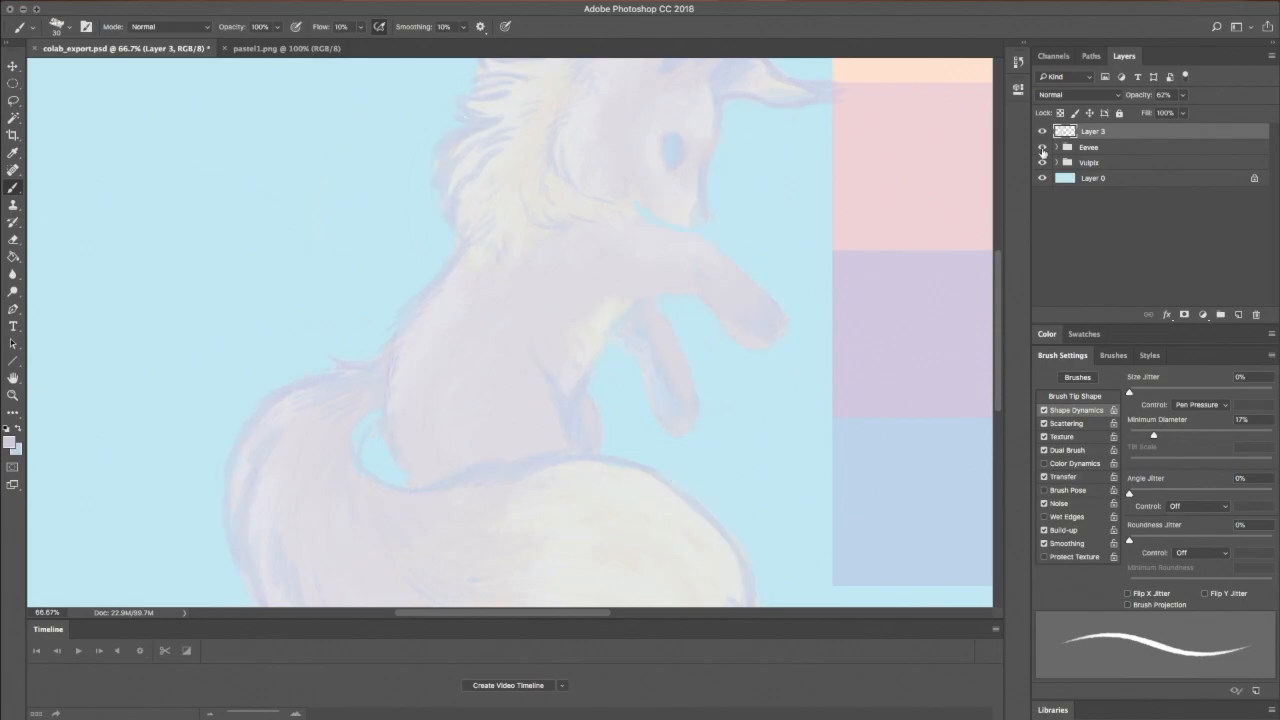
left_click(1042, 162)
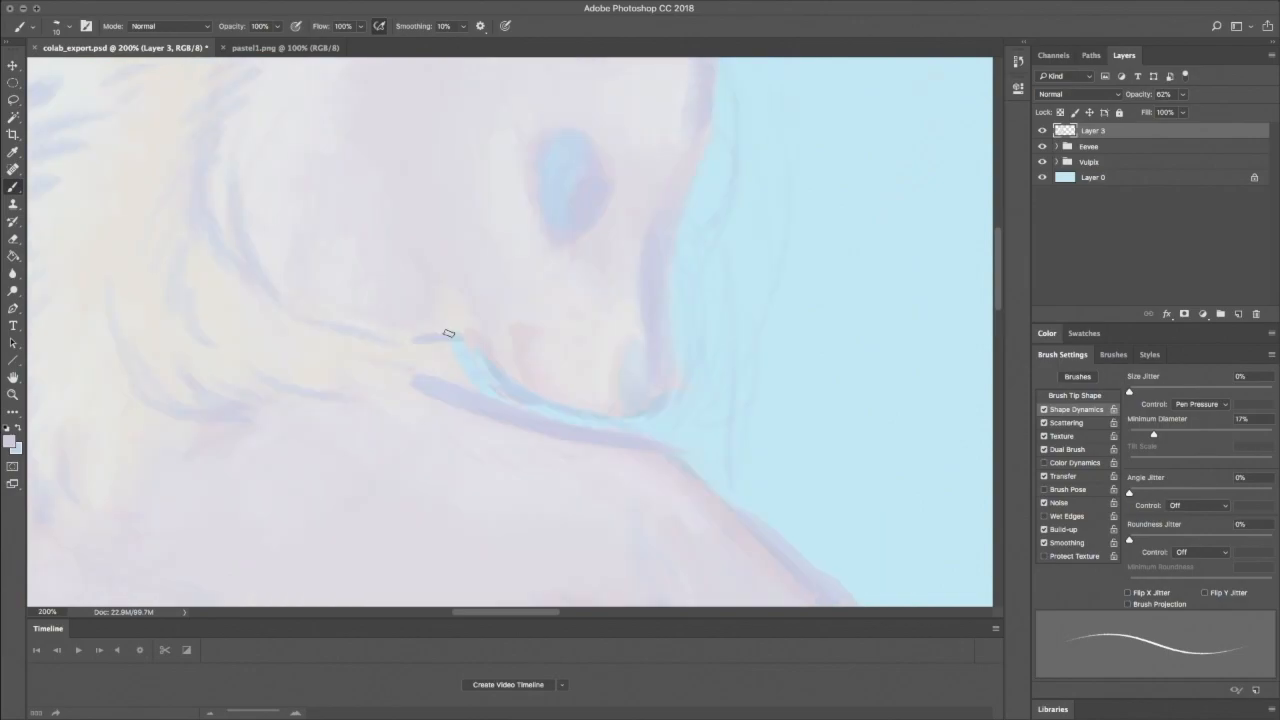
left_click_drag(448, 332, 648, 400)
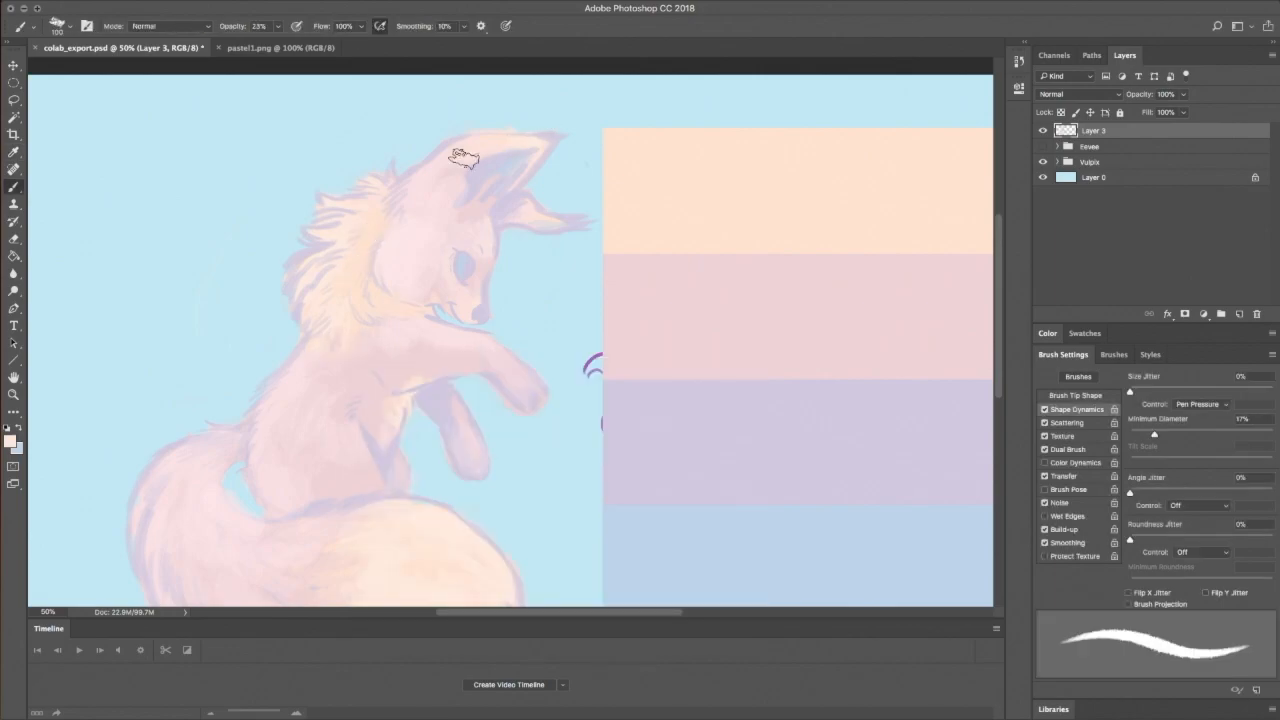
- Set a light blue foreground colour, then sample a pink from the swatch strip for repainting Eevee
scroll("down", 3)
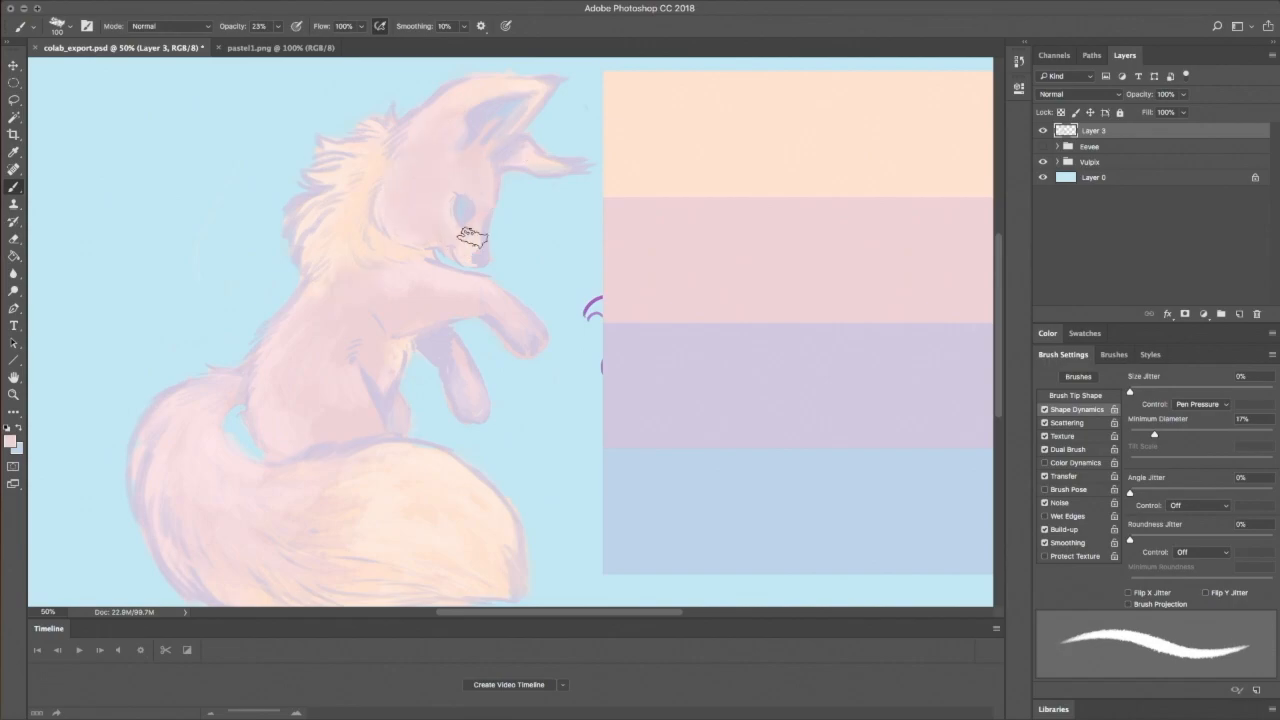
left_click(12, 436)
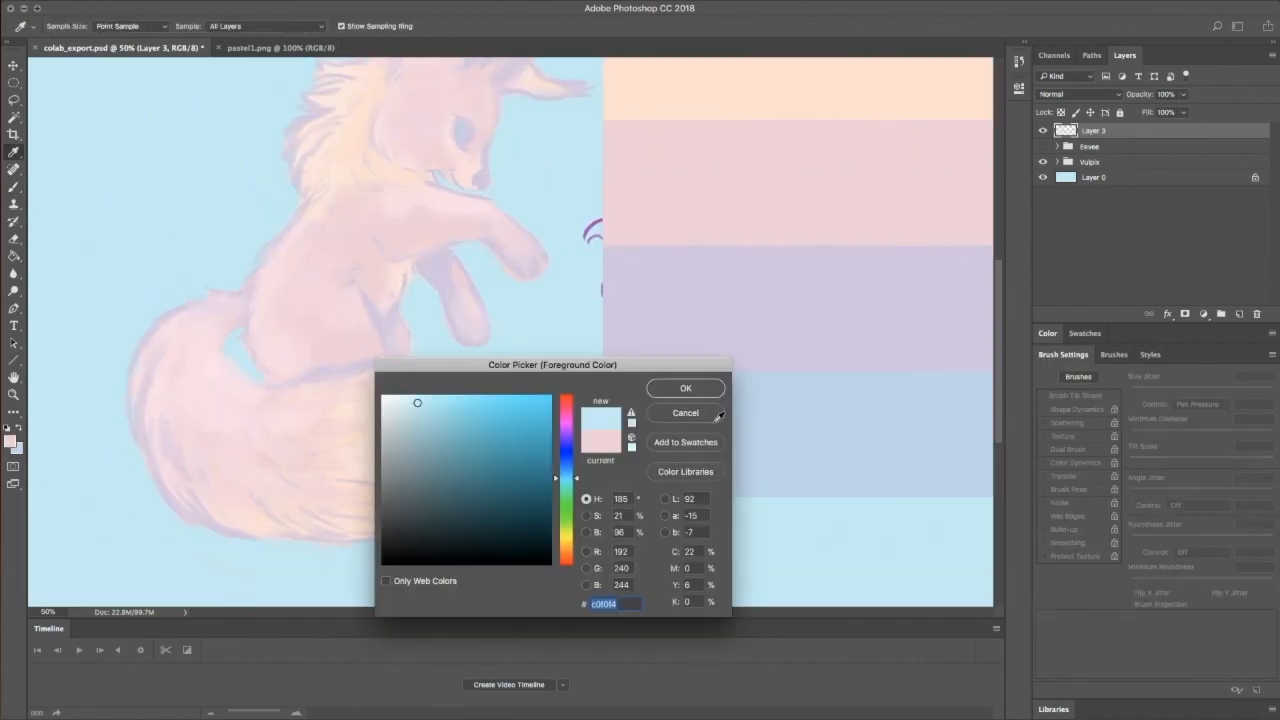
left_click(684, 388)
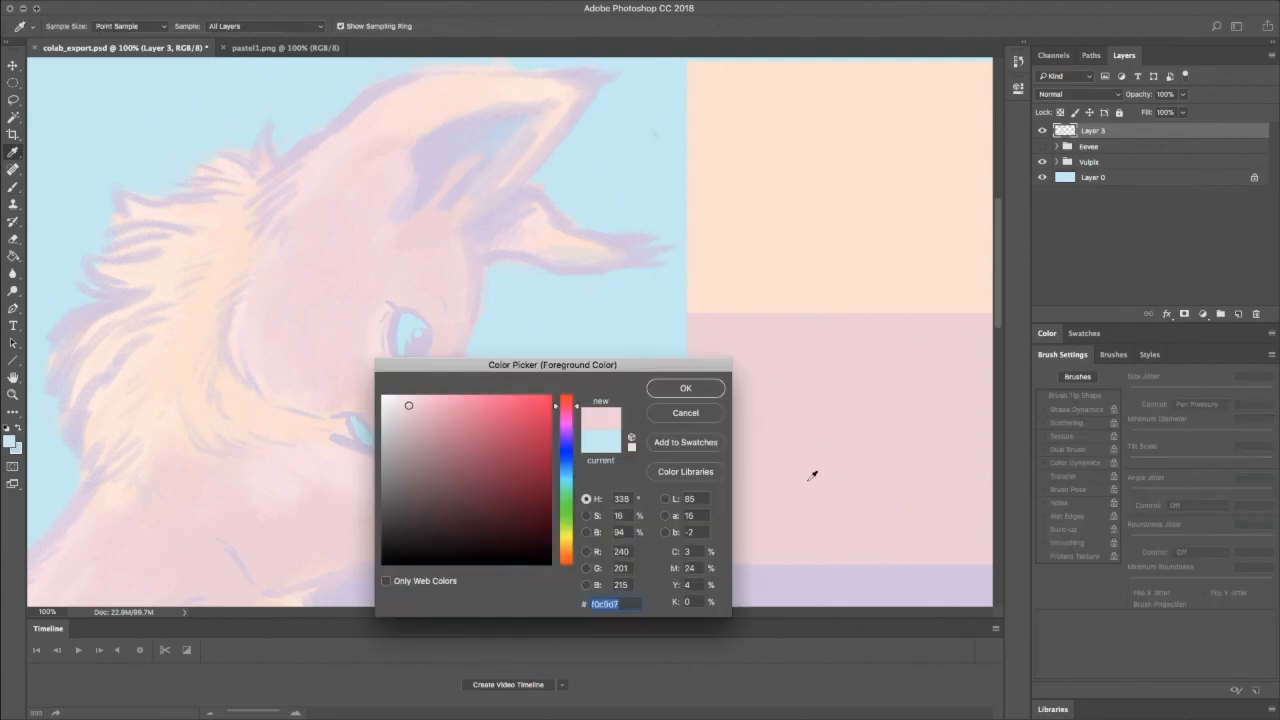
left_click(684, 388)
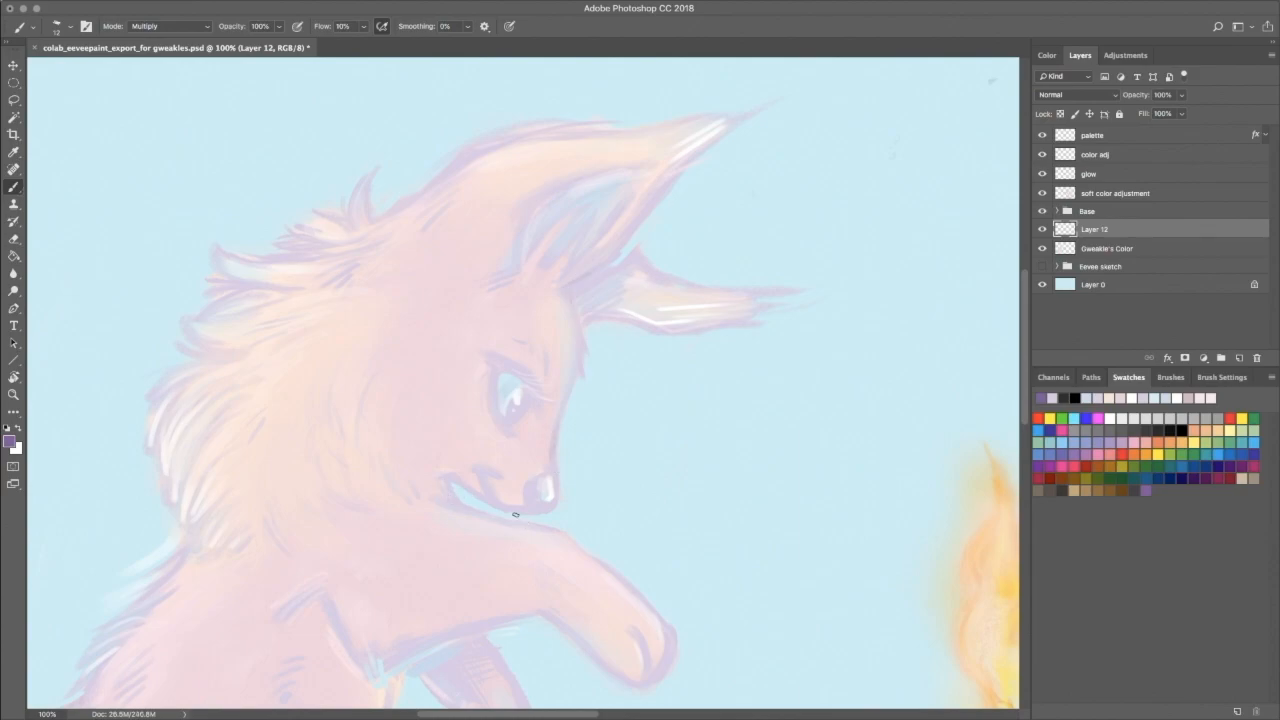
- With a Stumpy Pencil brush, sketch textured fur strokes along Eevee's mane, chest, cheek, head and ears
left_click(1168, 376)
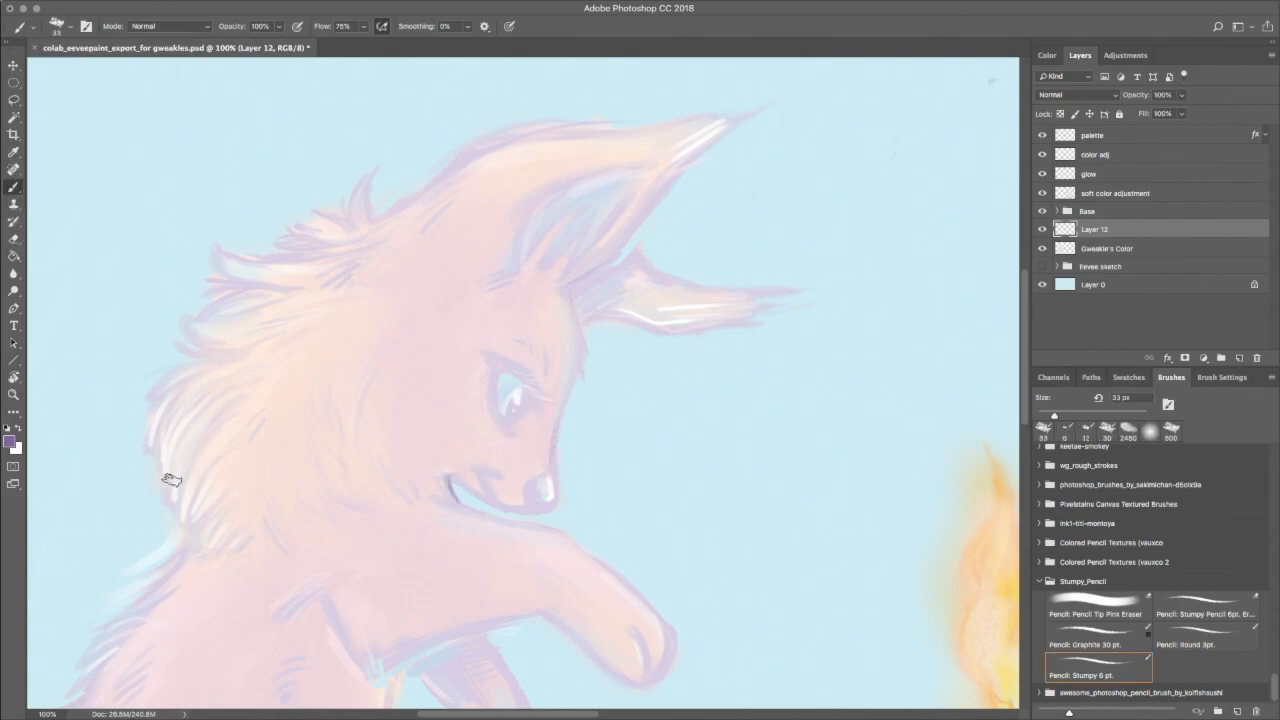
left_click_drag(172, 480, 230, 398)
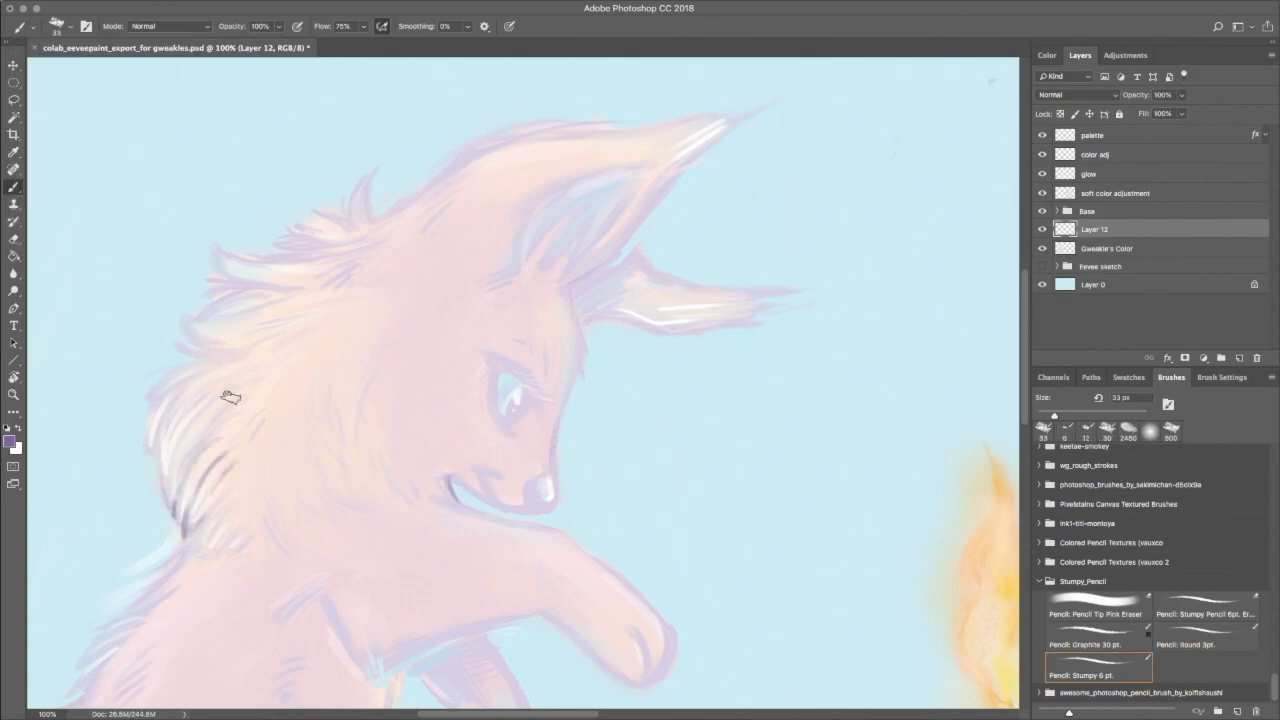
left_click_drag(230, 398, 140, 622)
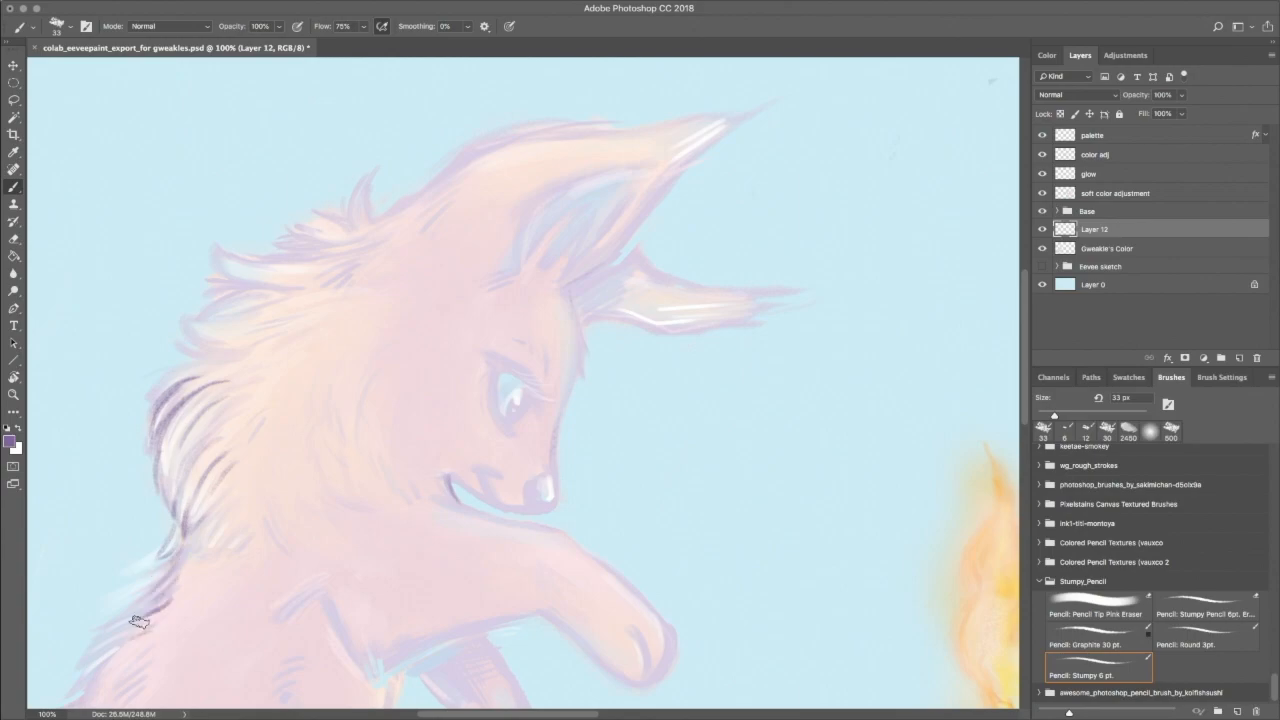
left_click_drag(140, 620, 272, 362)
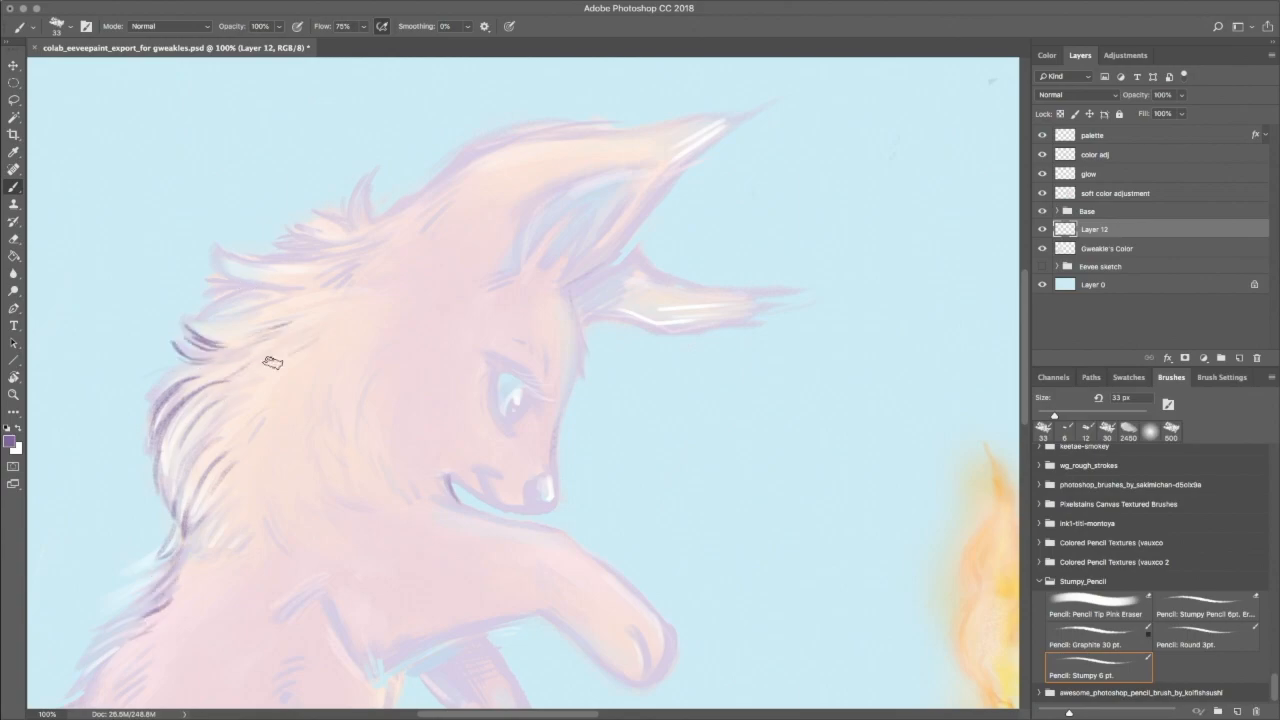
left_click_drag(272, 362, 228, 308)
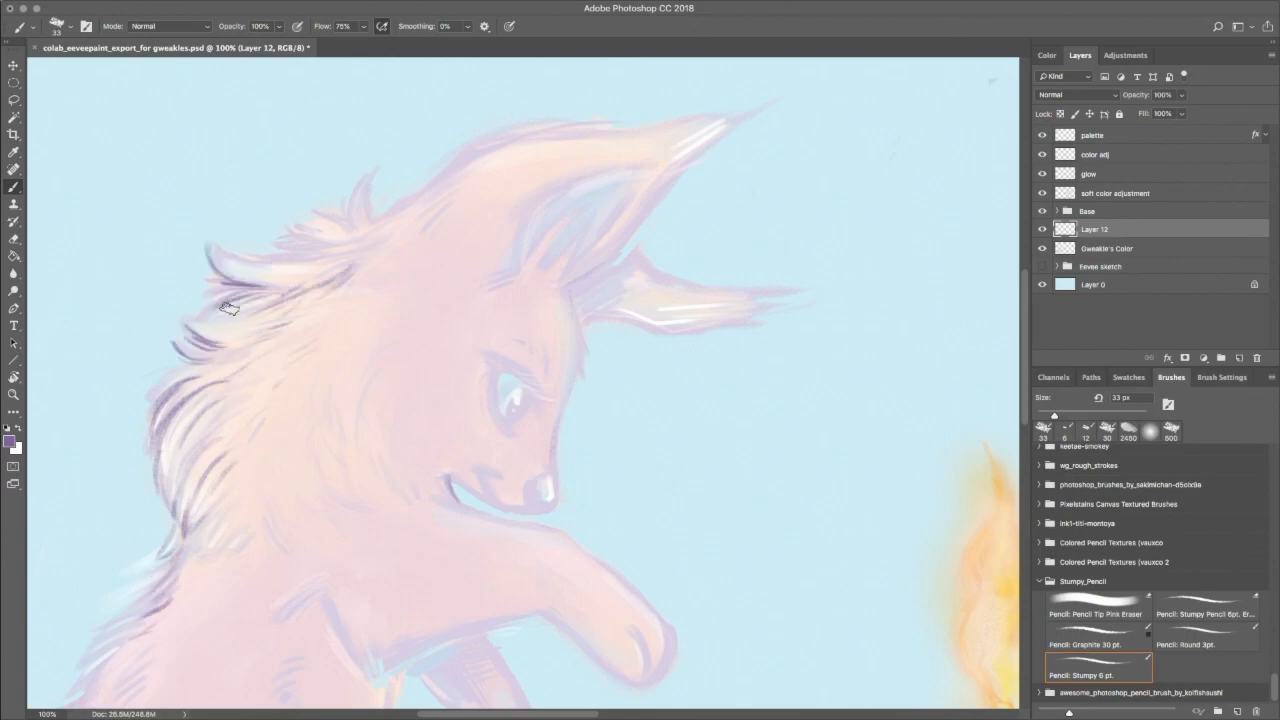
left_click_drag(224, 304, 390, 208)
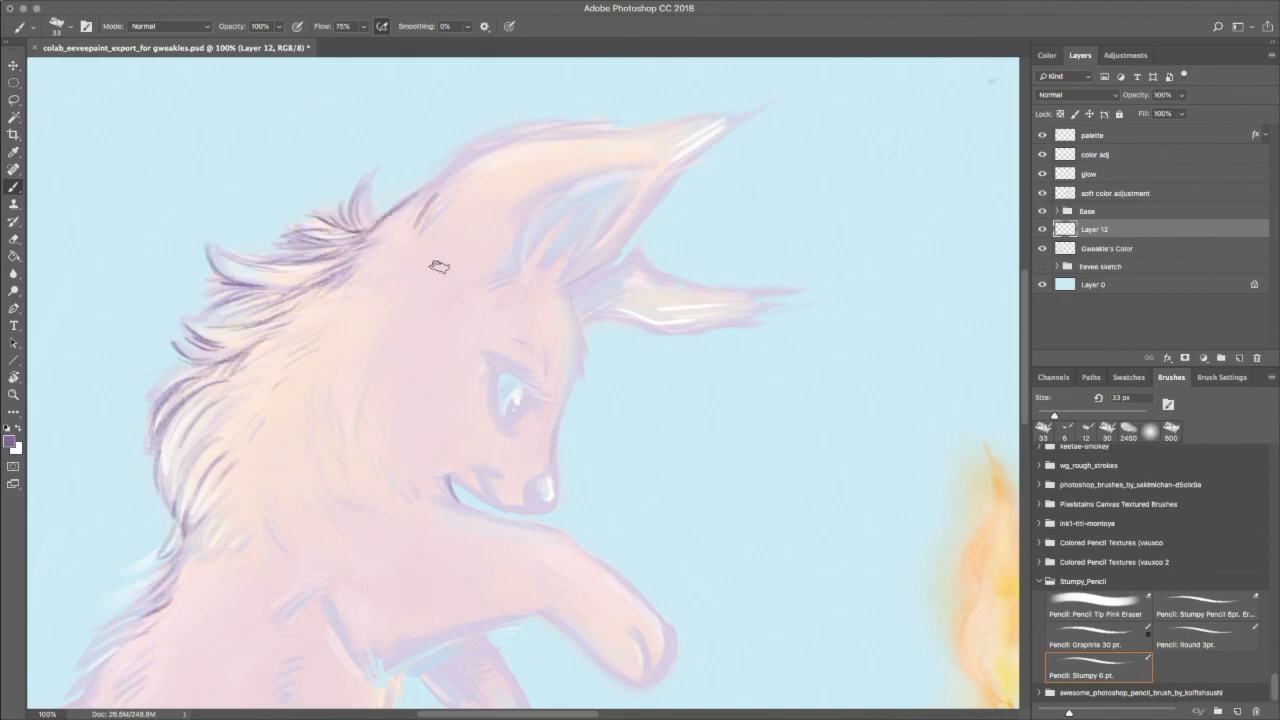
left_click_drag(438, 264, 588, 250)
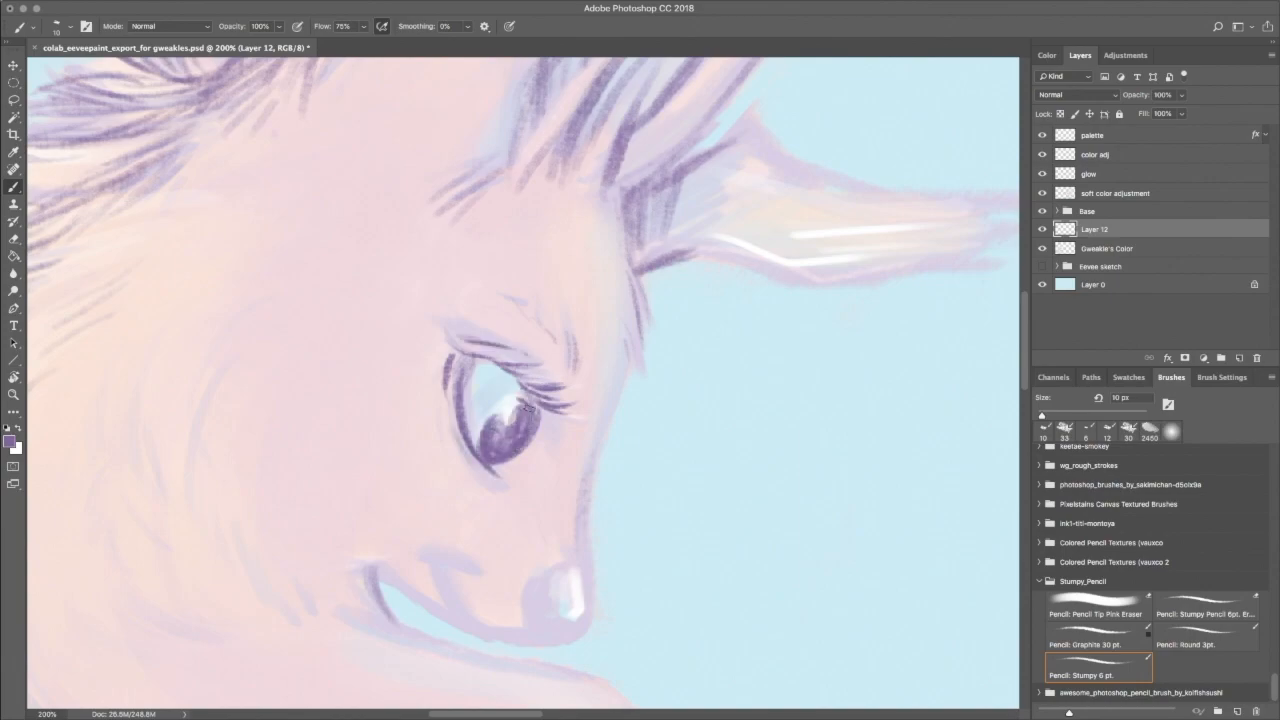
- Darken the lashes around Eevee's eye with the pencil brush
left_click_drag(520, 420, 590, 564)
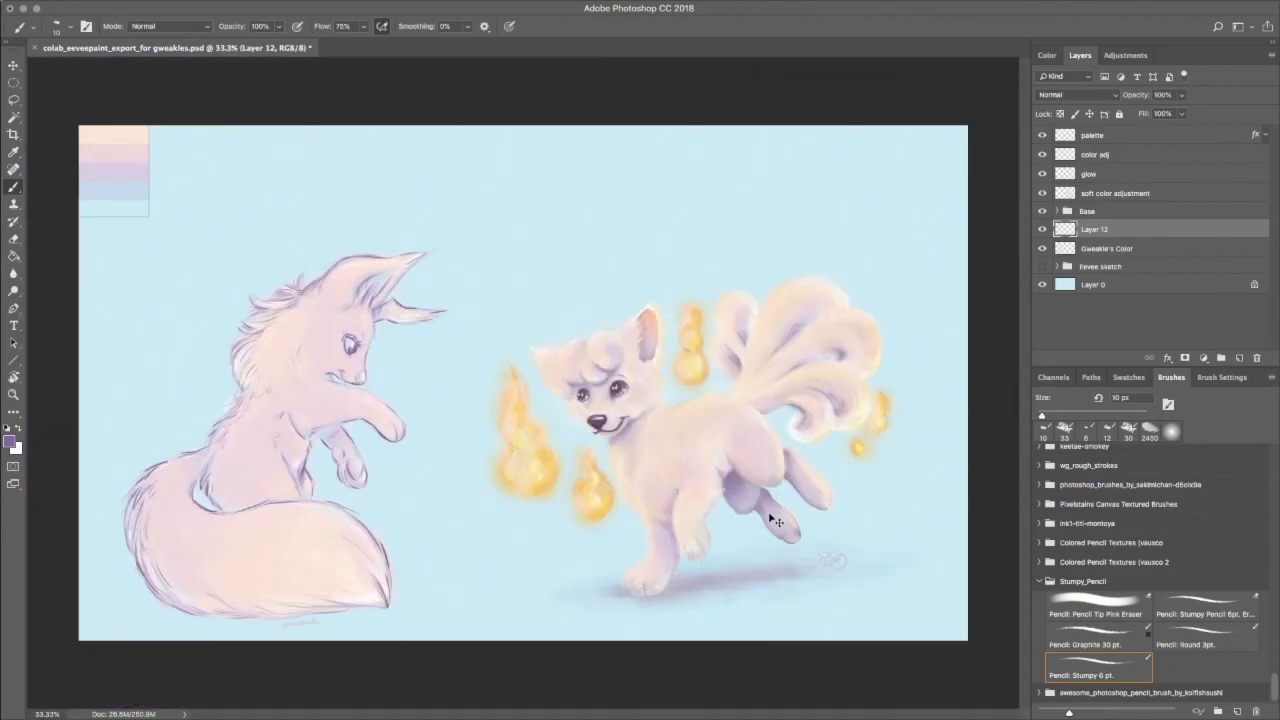
- On new Layer 13, paint a pale textured wash over Eevee's body and tail with a soft brush
left_click(1076, 94)
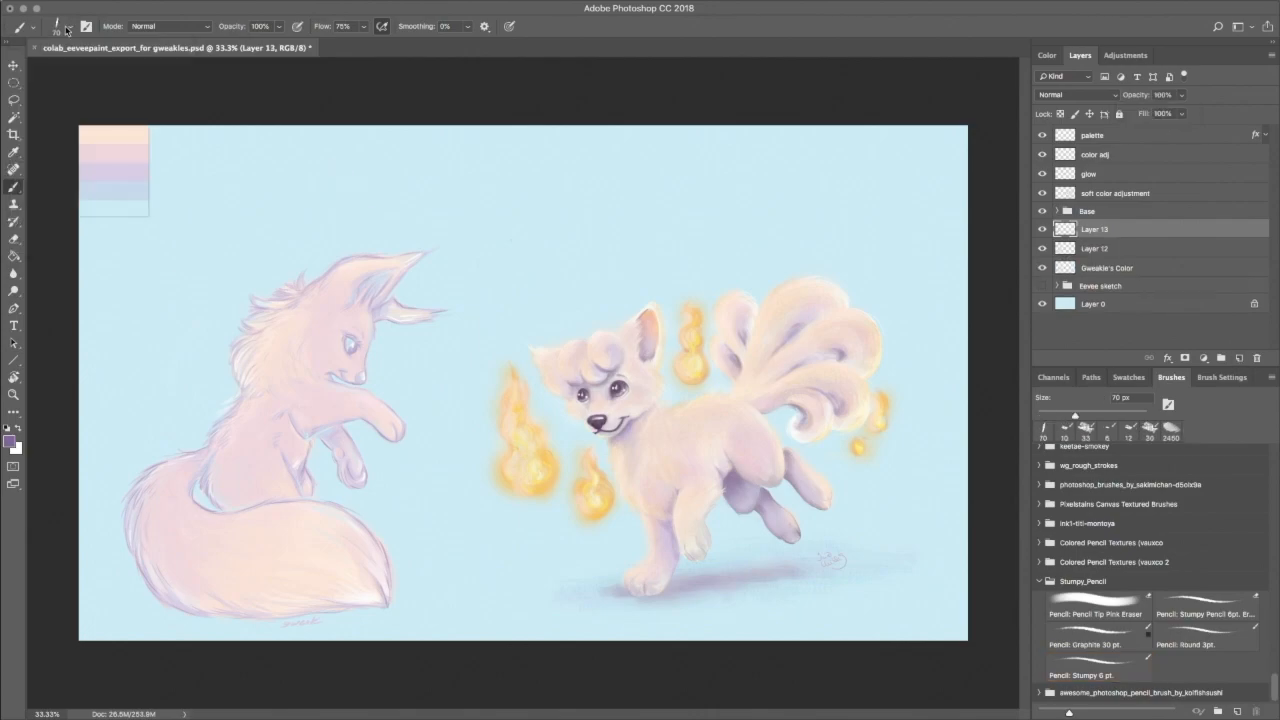
left_click(58, 26)
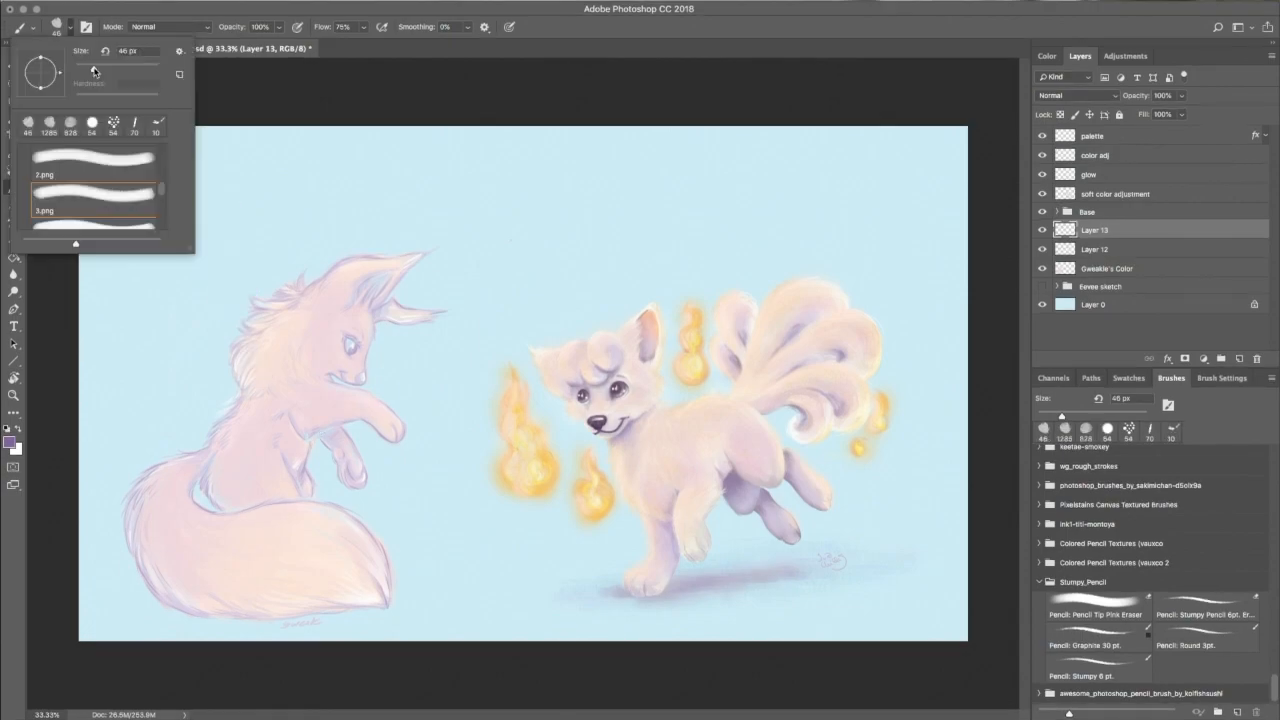
left_click(1220, 376)
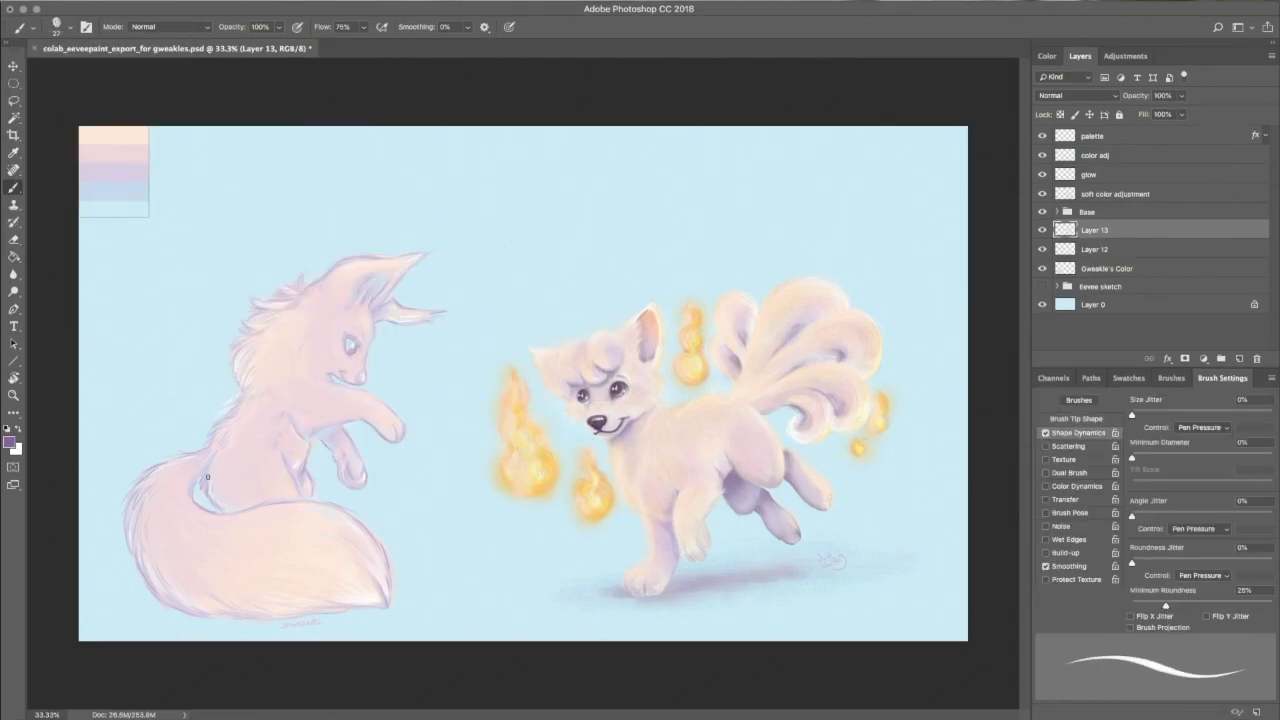
left_click(56, 28)
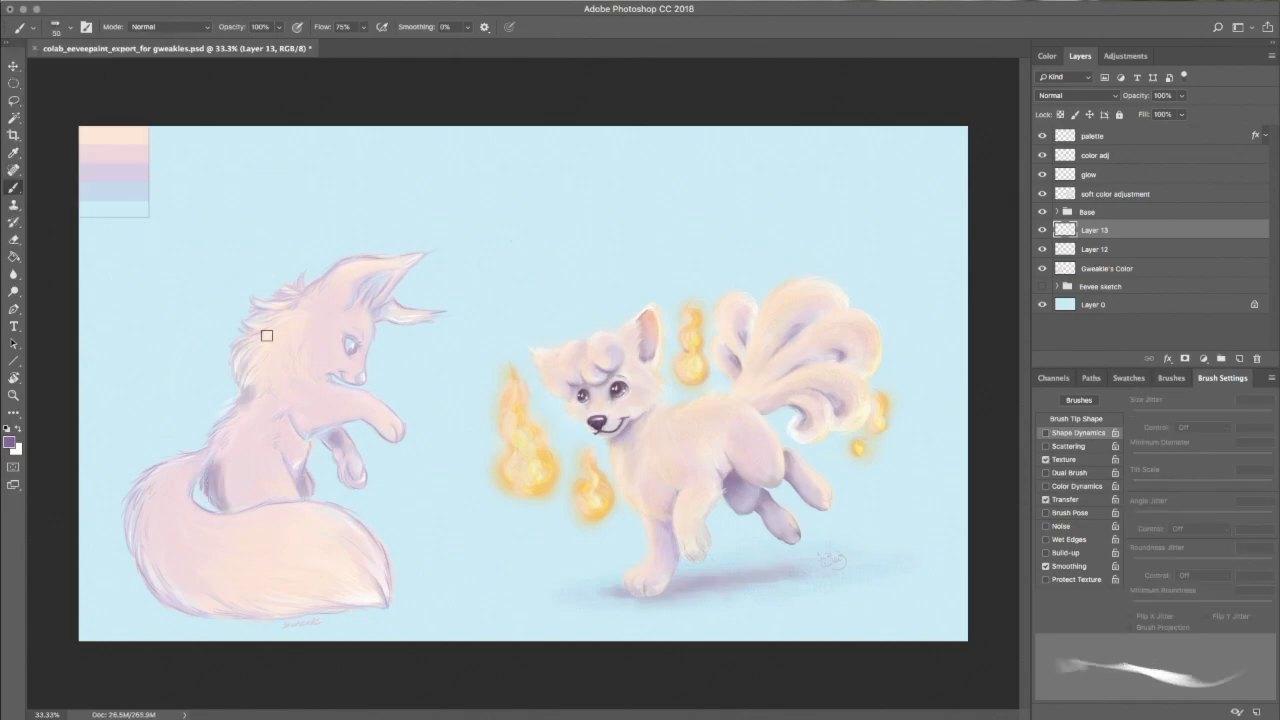
left_click_drag(266, 336, 364, 532)
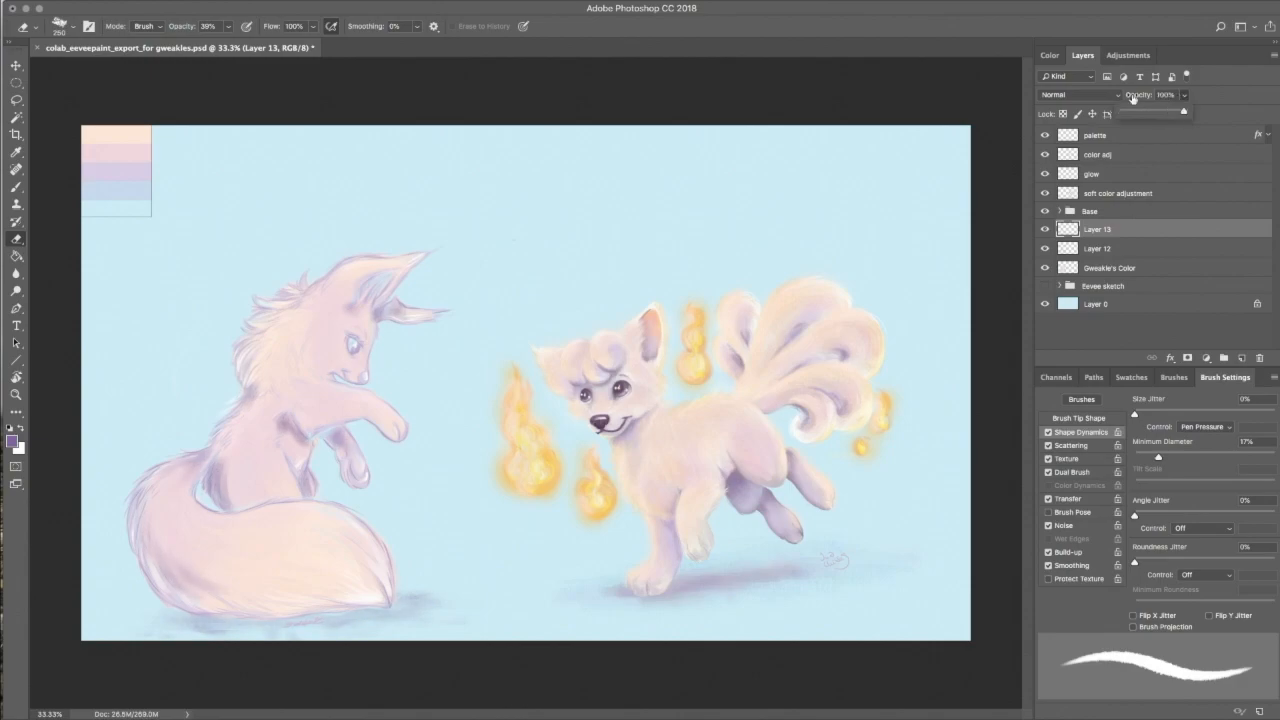
- Add Layer 14 and set a muted lavender foreground colour for detailing Eevee
left_click(1080, 94)
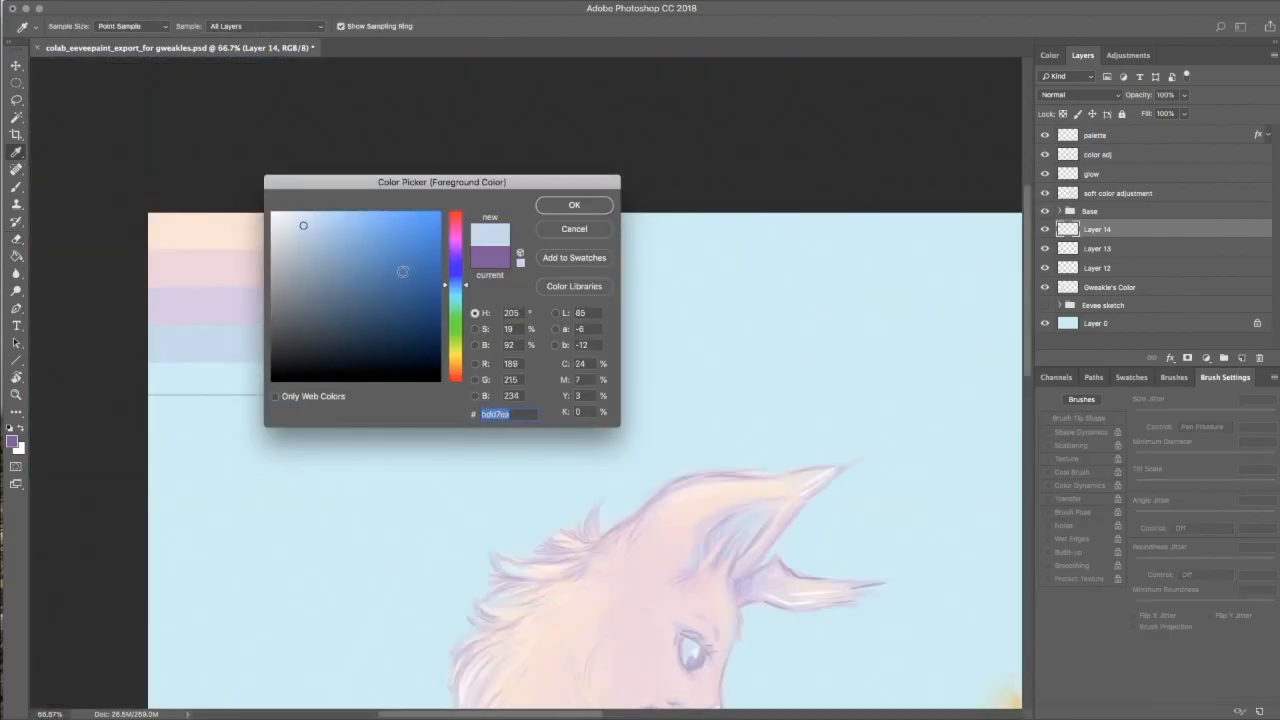
left_click(574, 204)
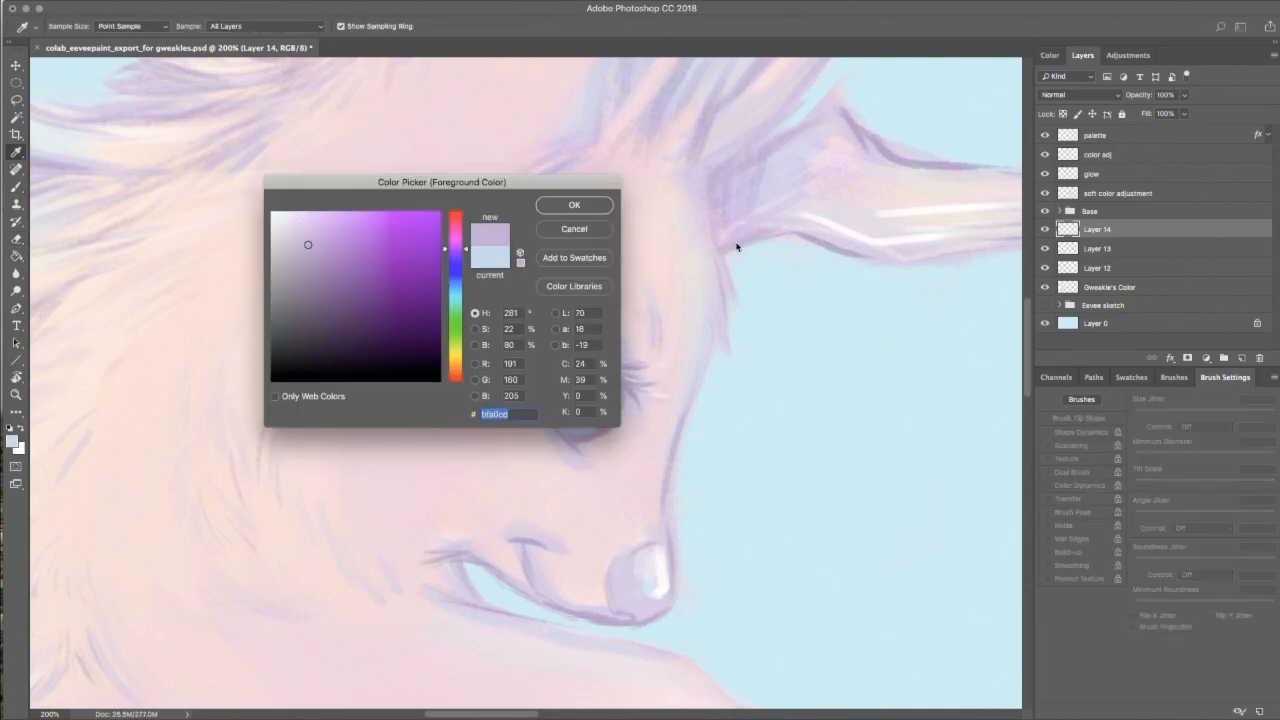
left_click(574, 204)
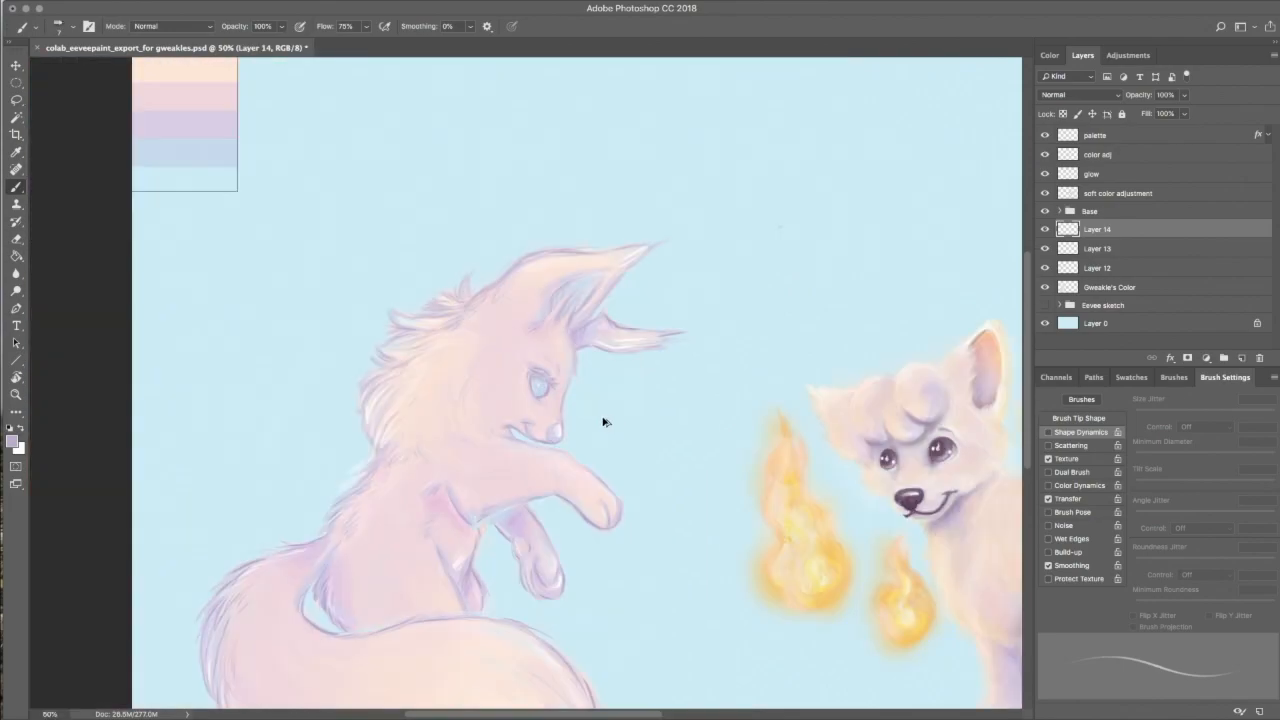
mouse_move(564, 352)
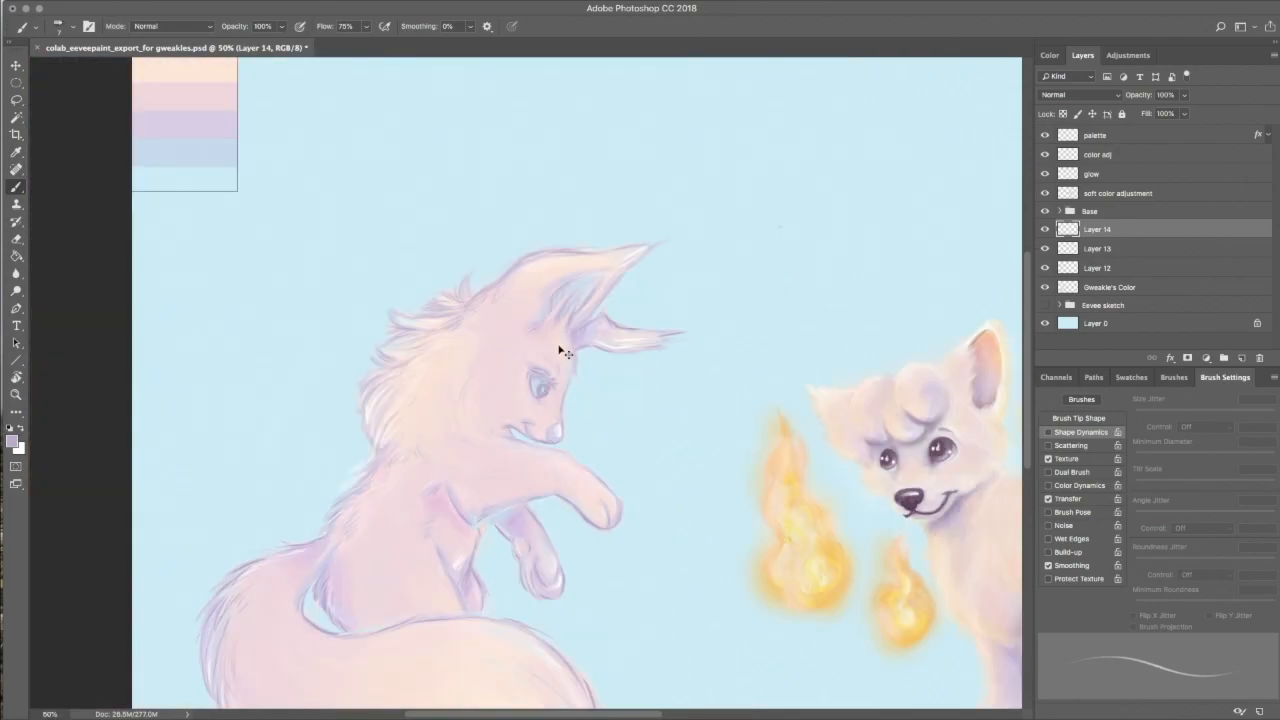